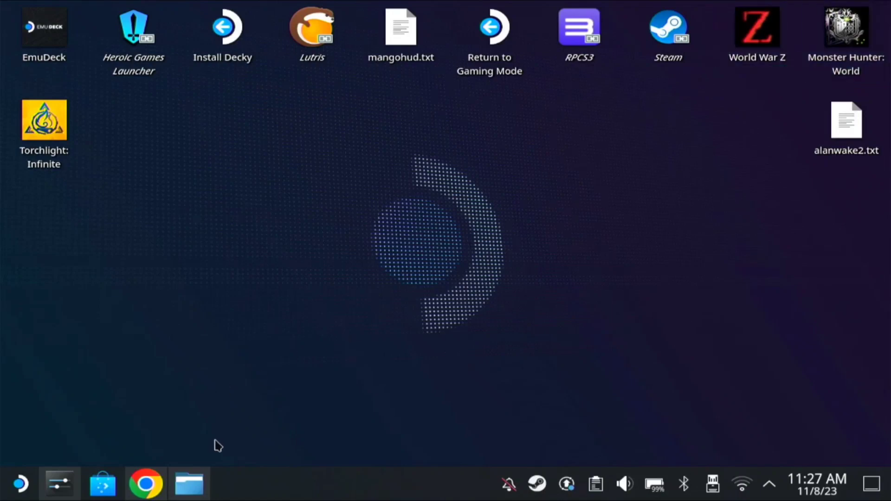
- Bring up Chrome's Reddit post on the Alan Wake 2 16GB RAM fix and skim its comments
click(145, 483)
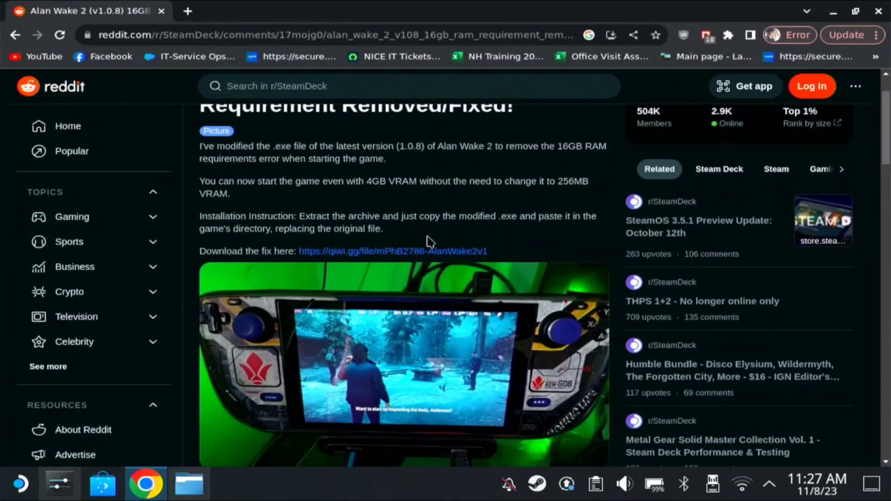
scroll(down, 3)
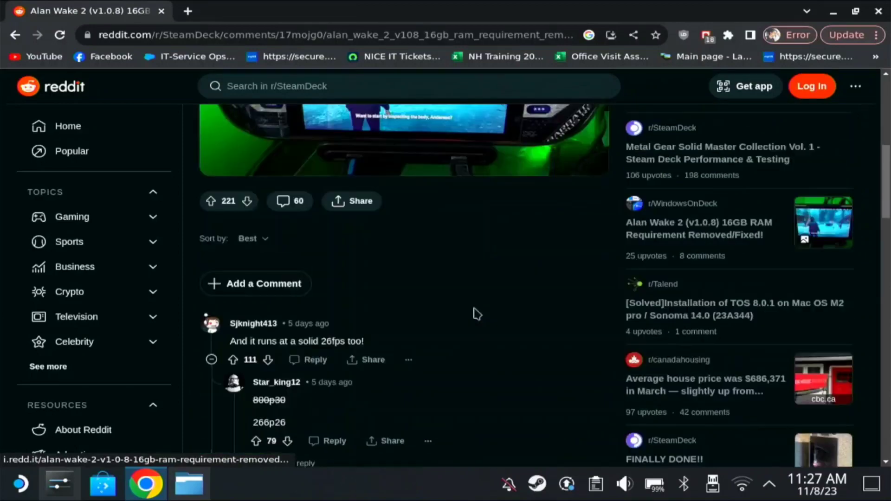
scroll(up, 3)
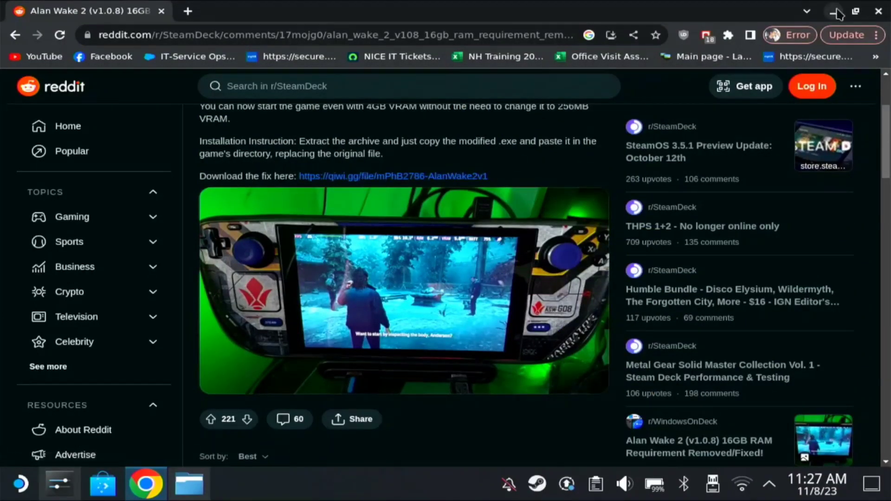
- Extract 'AlanWake2 v1.08 8GB RAM Fix.rar' in Downloads and copy the resulting AlanWake2.exe
click(189, 484)
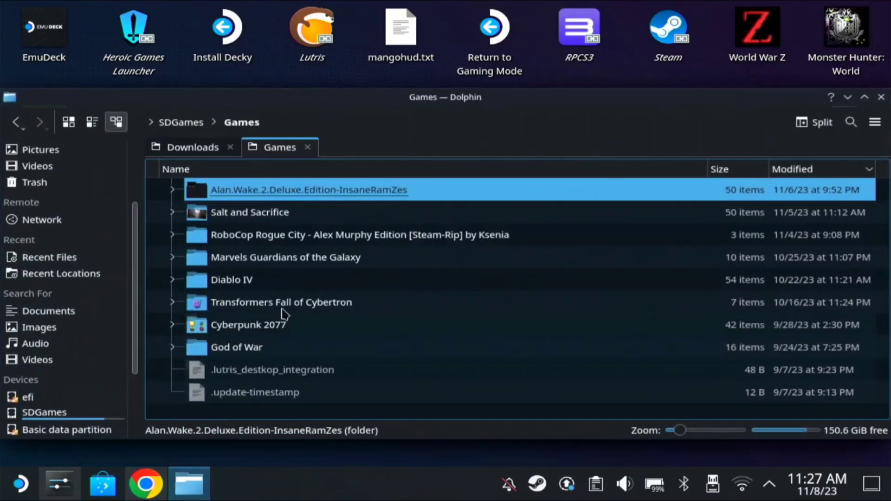
click(192, 147)
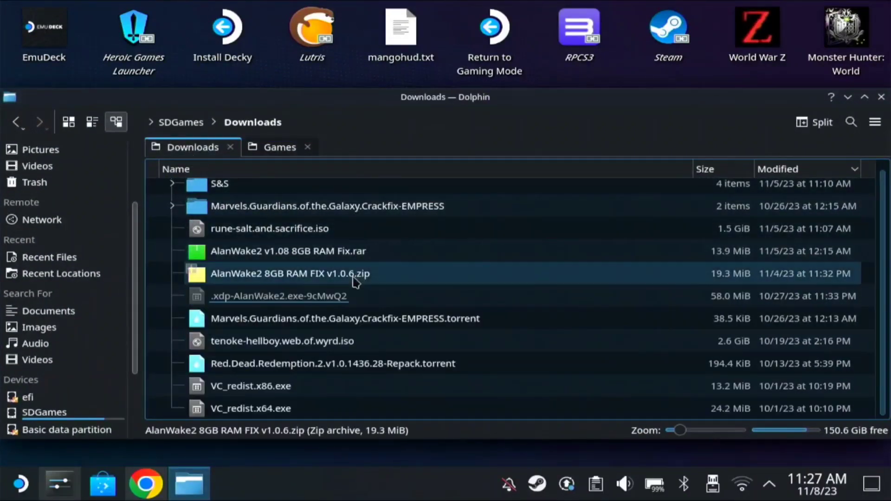
click(288, 251)
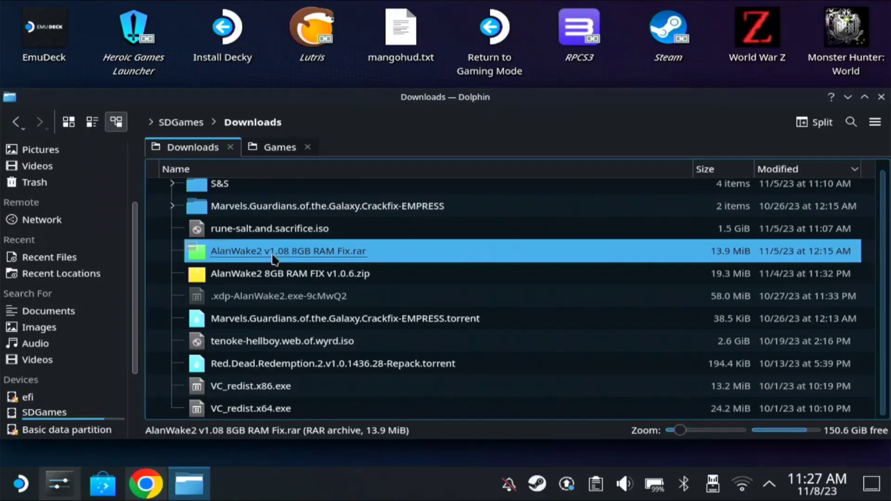
mouse_move(298, 260)
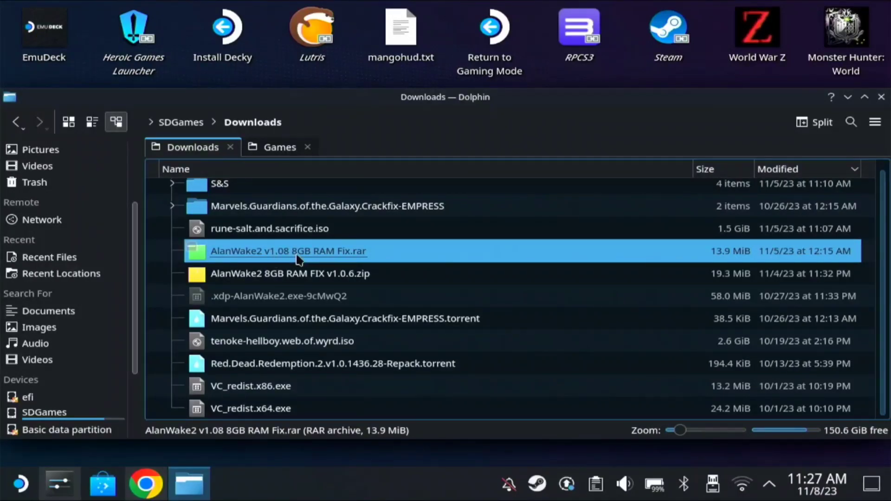
double_click(288, 251)
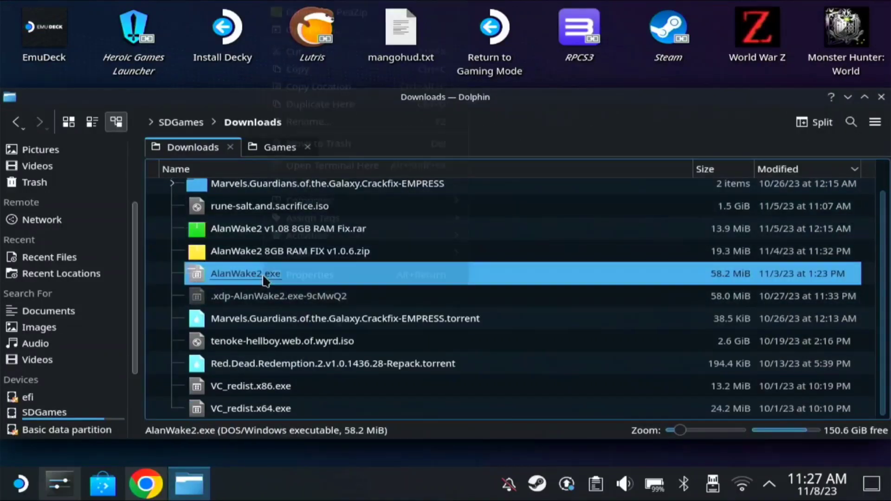
right_click(245, 274)
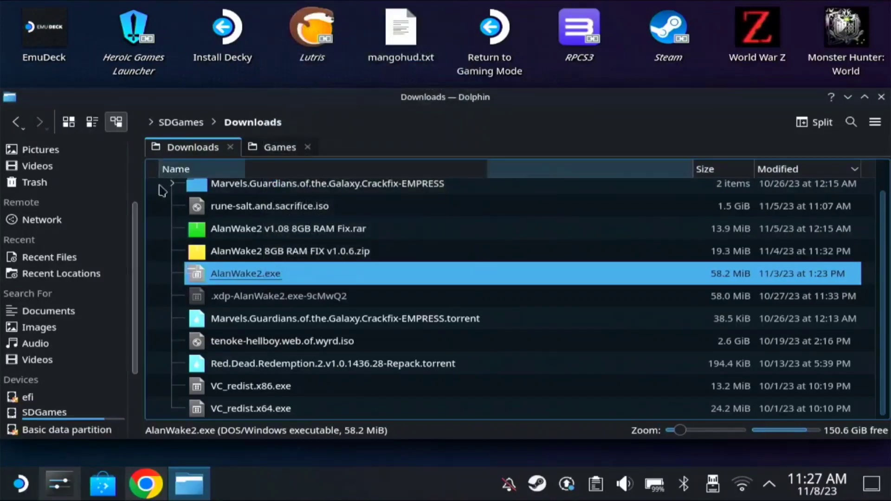
mouse_move(40, 418)
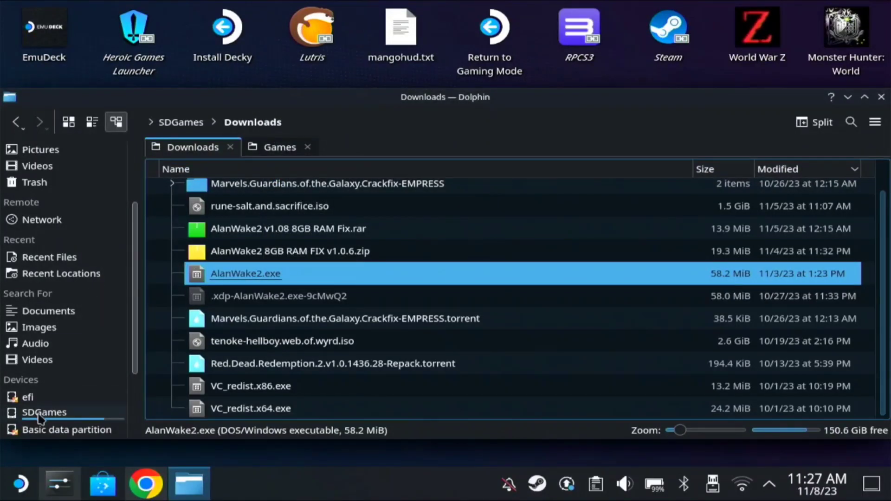
- Paste AlanWake2.exe into SDGames' Alan.Wake.2.Deluxe.Edition-InsaneRamZes folder, overwriting the original executable
click(279, 147)
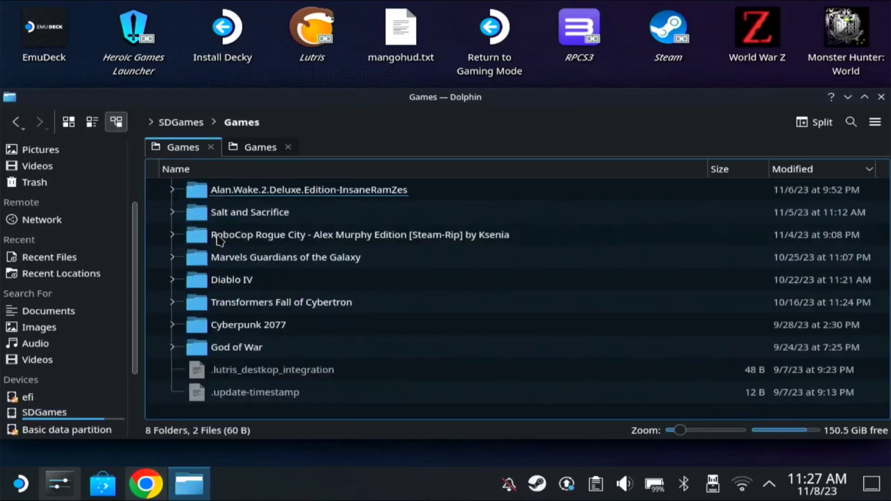
double_click(309, 189)
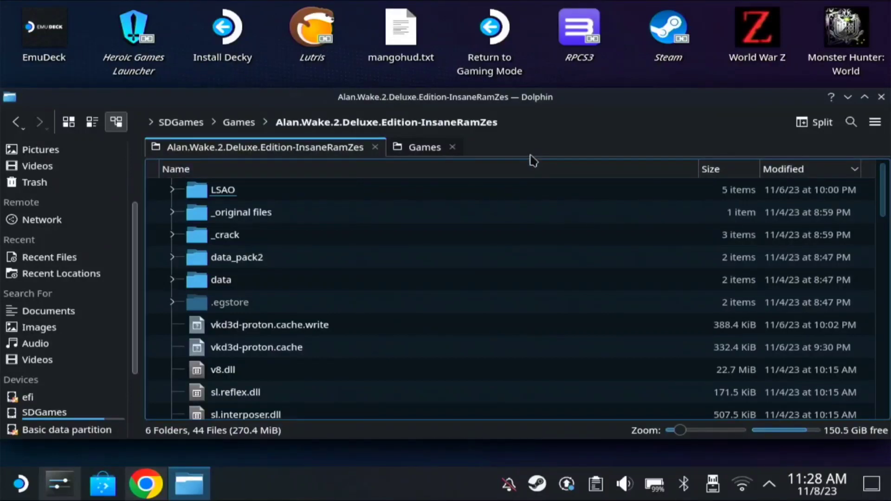
mouse_move(311, 162)
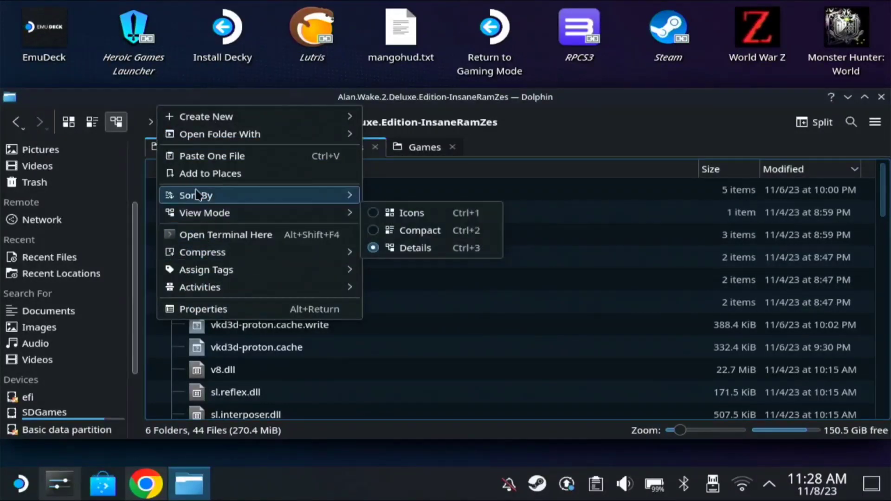
click(211, 156)
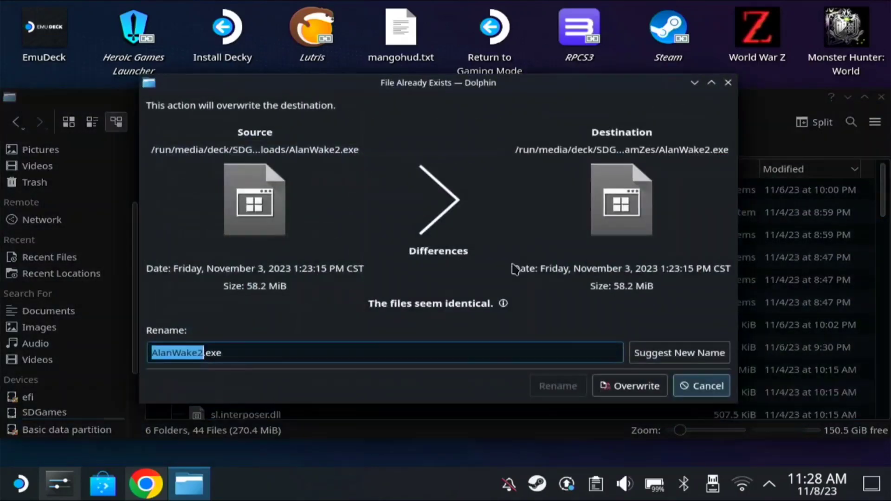
click(629, 385)
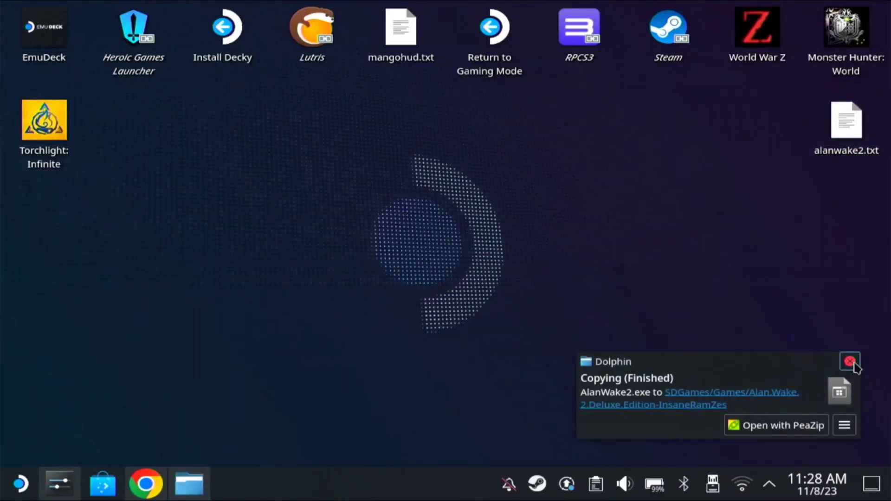
- Dismiss the copy notification and launch Heroic Games Launcher from its desktop shortcut
click(849, 362)
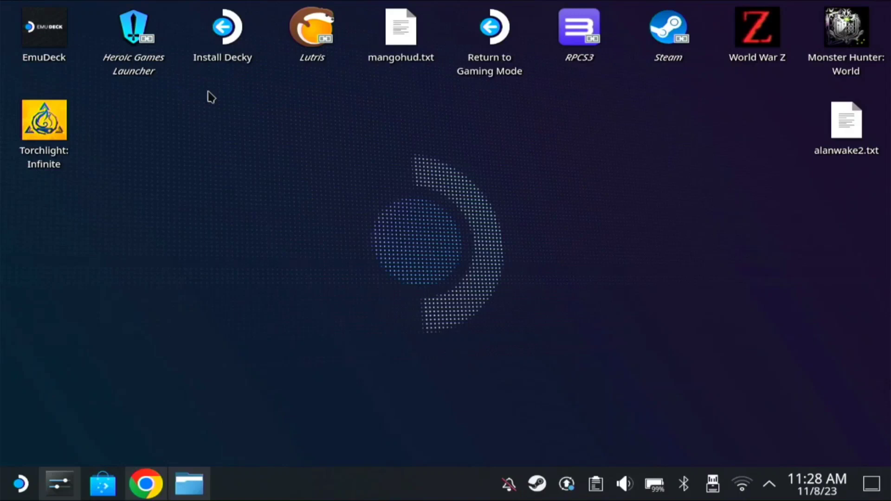
double_click(133, 31)
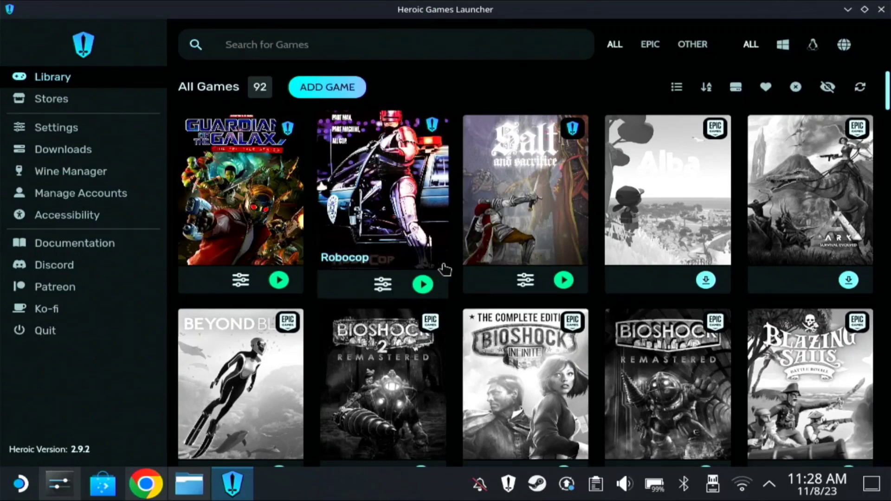
mouse_move(344, 146)
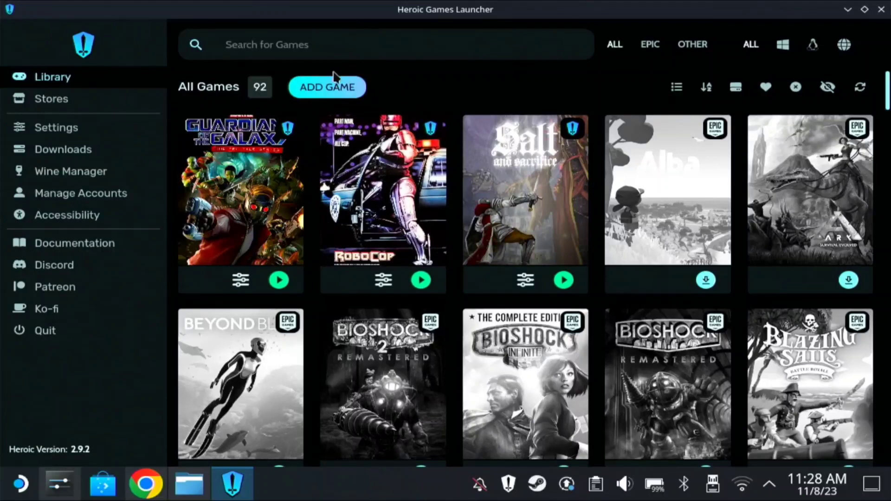
- Start a new non-Steam game entry titled 'Alan Wake2'
click(327, 86)
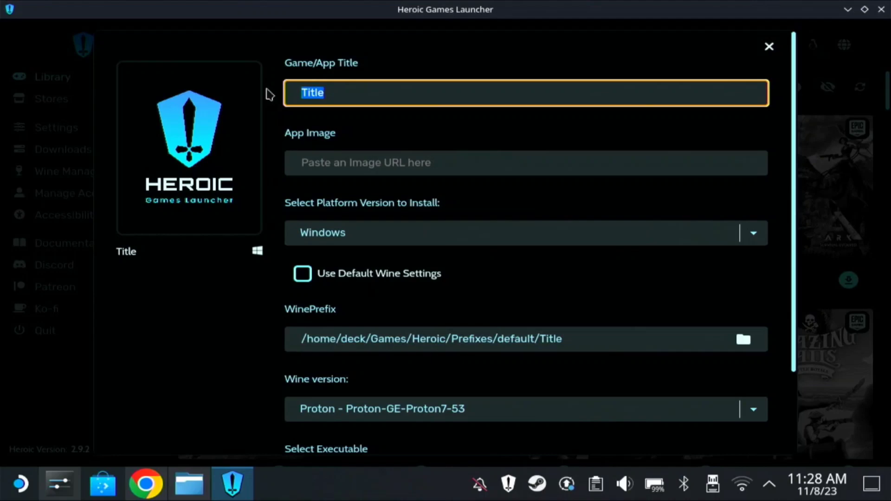
text(Alan W)
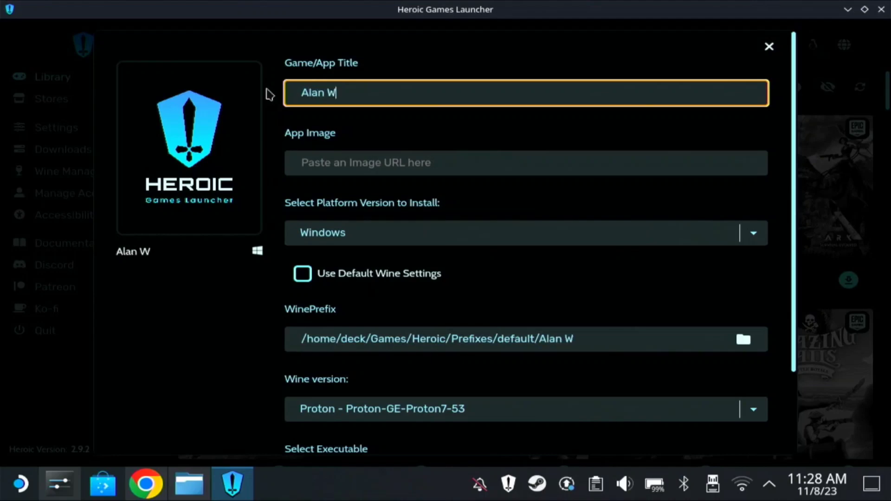
text(ake2)
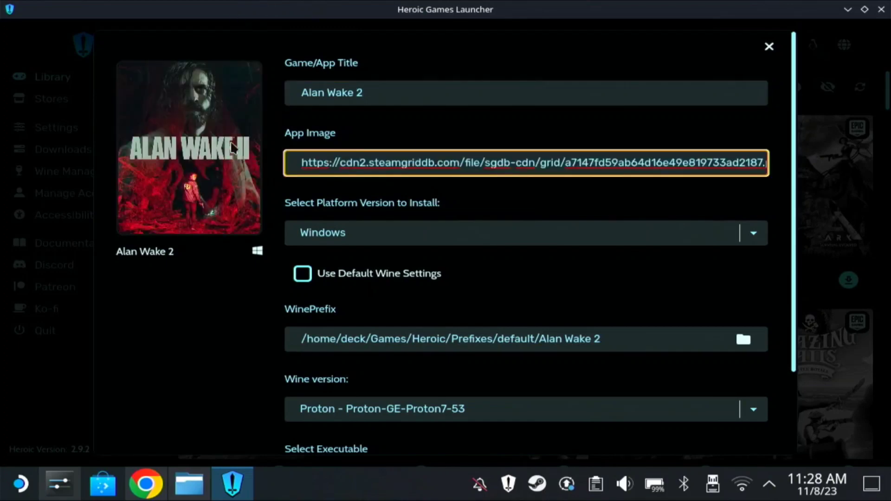
scroll(down, 3)
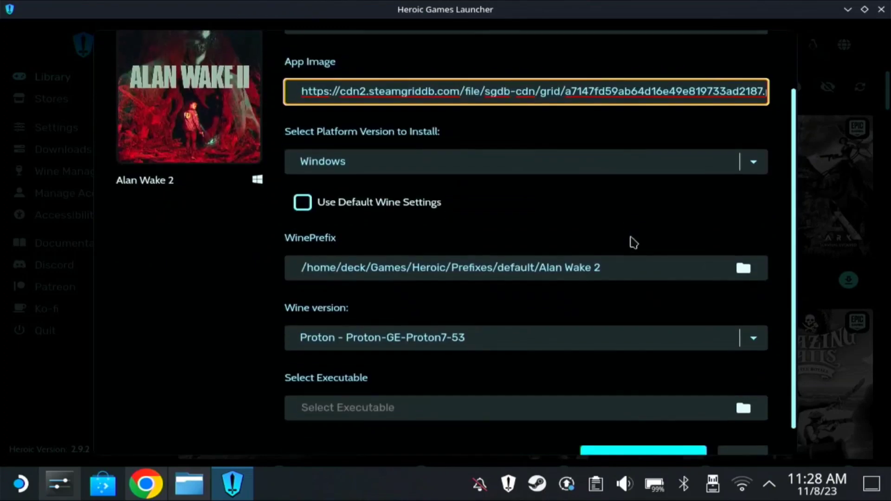
scroll(down, 3)
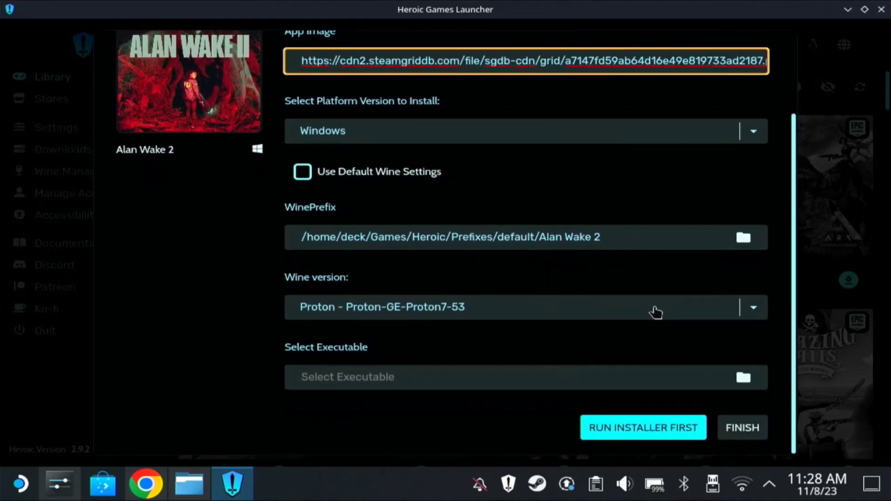
mouse_move(506, 319)
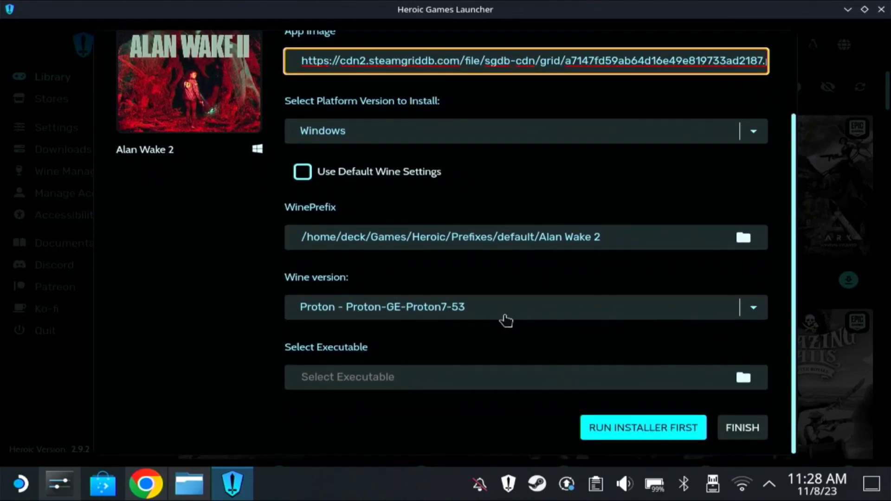
mouse_move(497, 338)
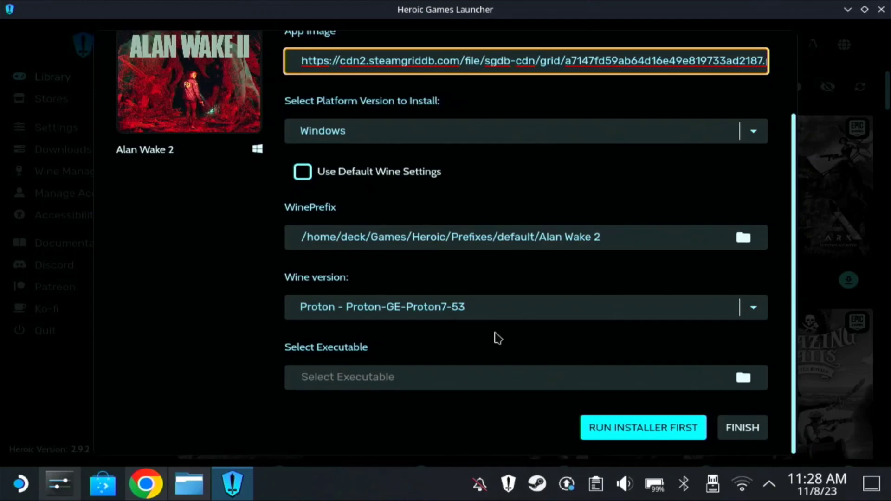
mouse_move(517, 317)
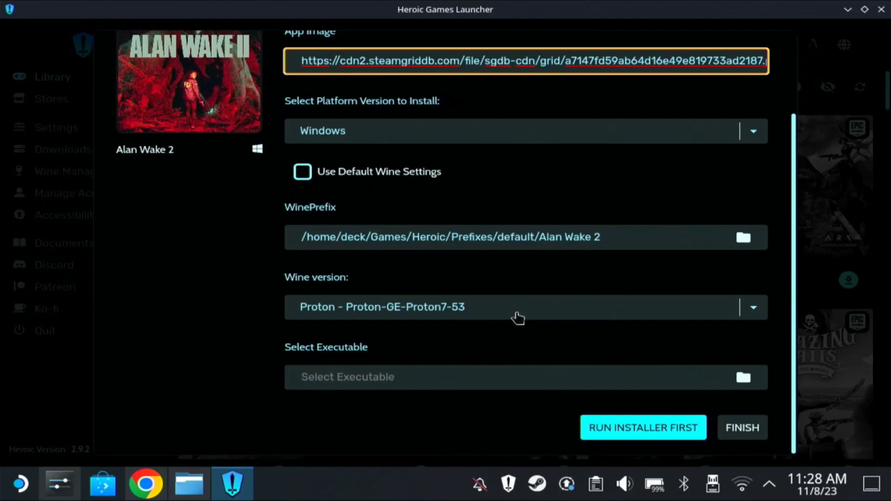
- Set the entry's Wine version to Proton-GE-Proton7-53
scroll(up, 3)
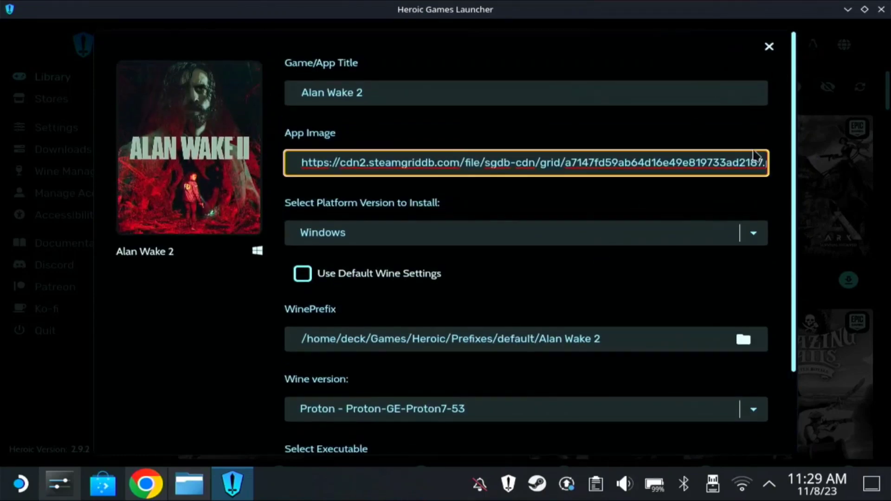
scroll(down, 3)
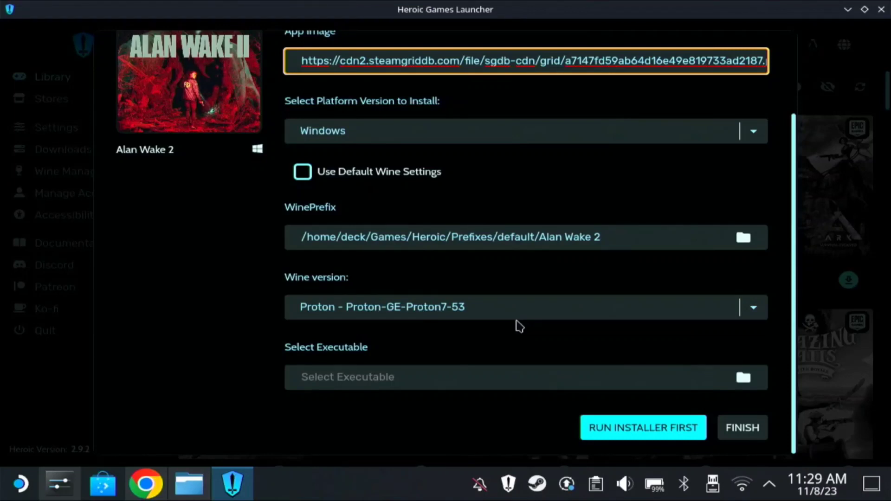
click(752, 307)
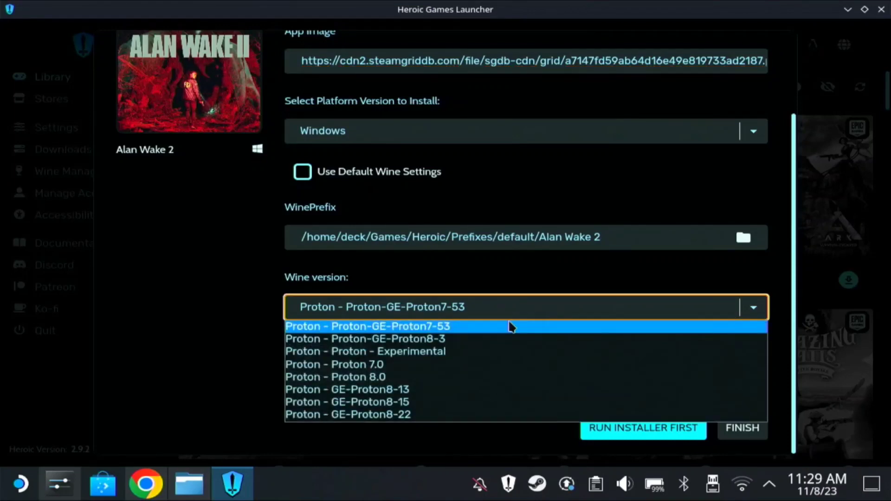
click(367, 326)
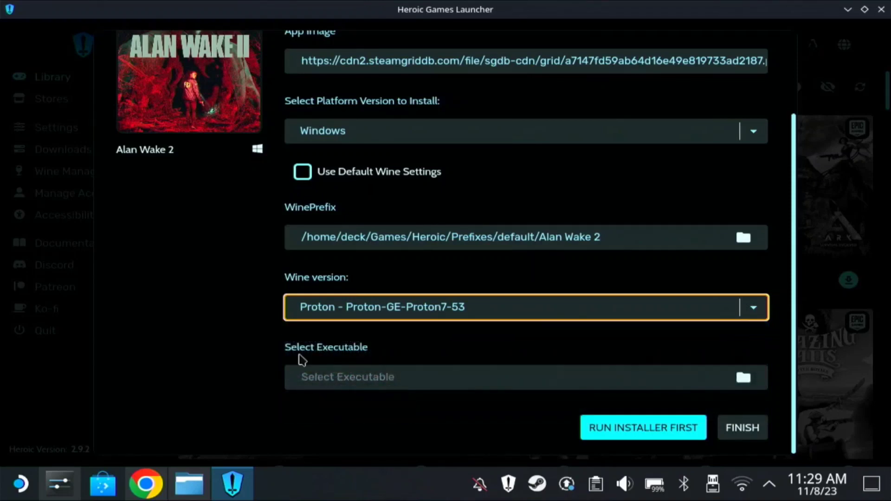
mouse_move(689, 376)
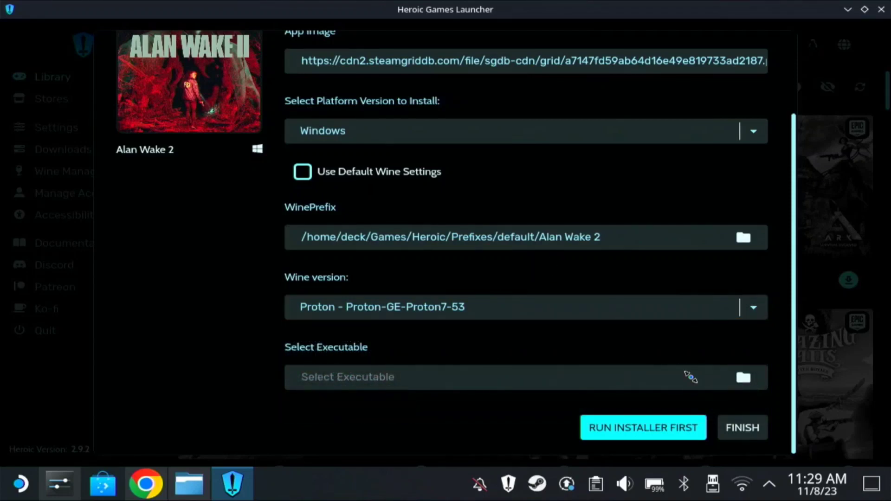
- Choose AlanWake2.exe from SDGames/Games, inside the Alan Wake 2 Deluxe Edition folder, as the executable
click(742, 377)
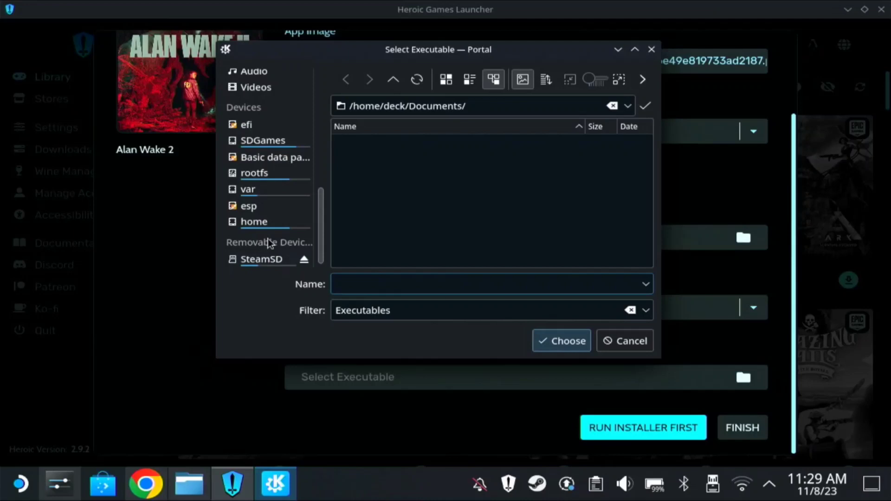
click(263, 140)
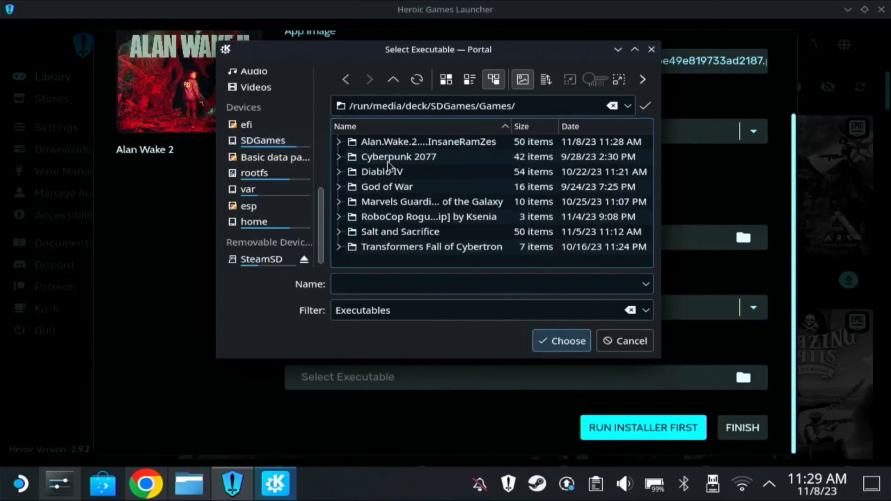
double_click(428, 141)
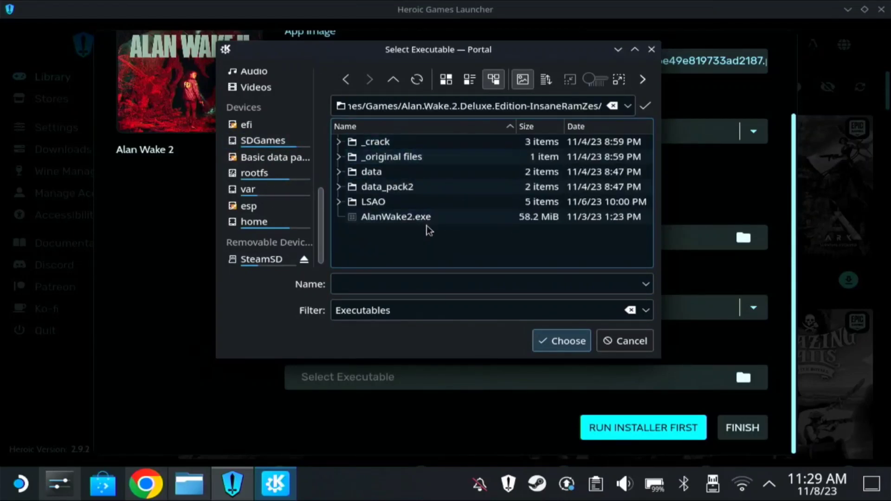
click(395, 217)
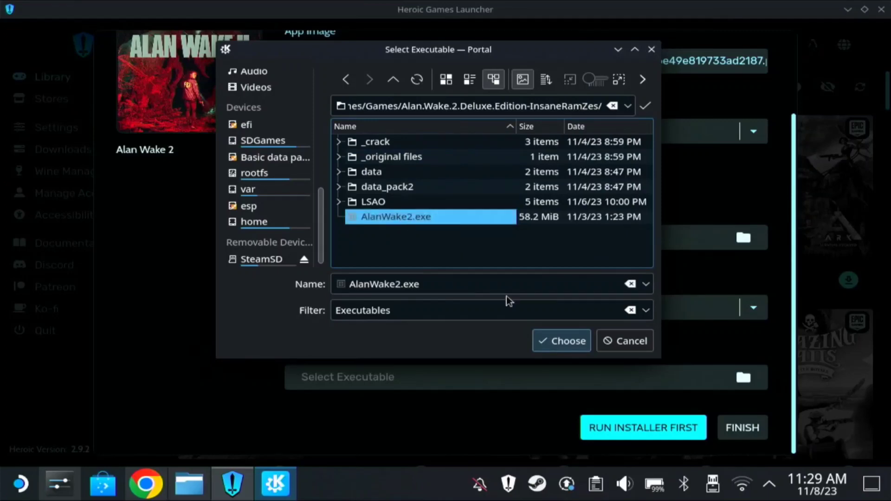
click(561, 340)
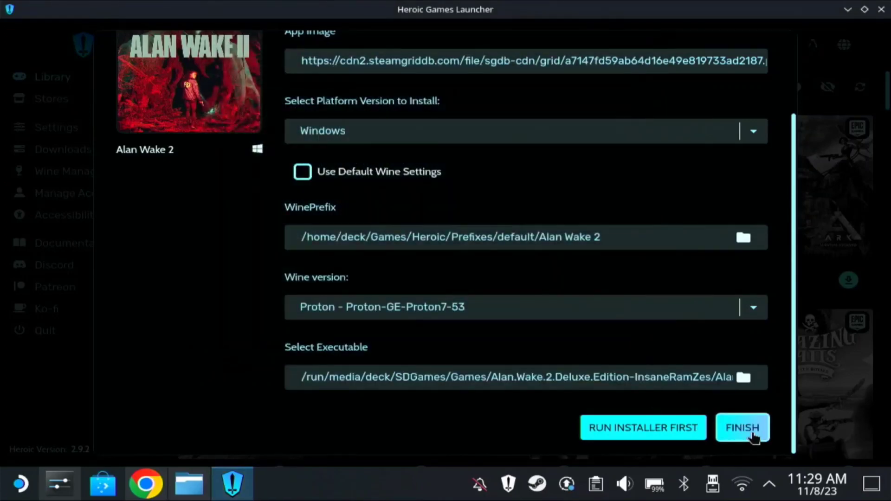
- Finish adding Alan Wake 2 and open its page from the Library
click(742, 427)
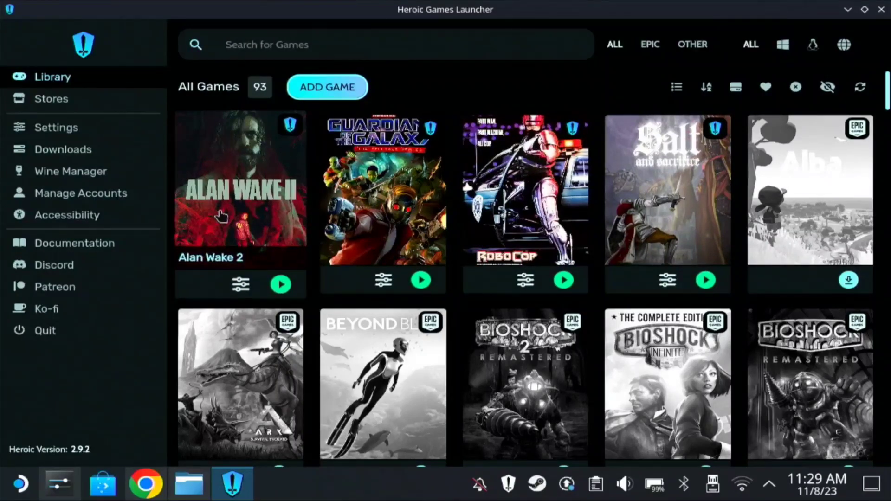
click(240, 187)
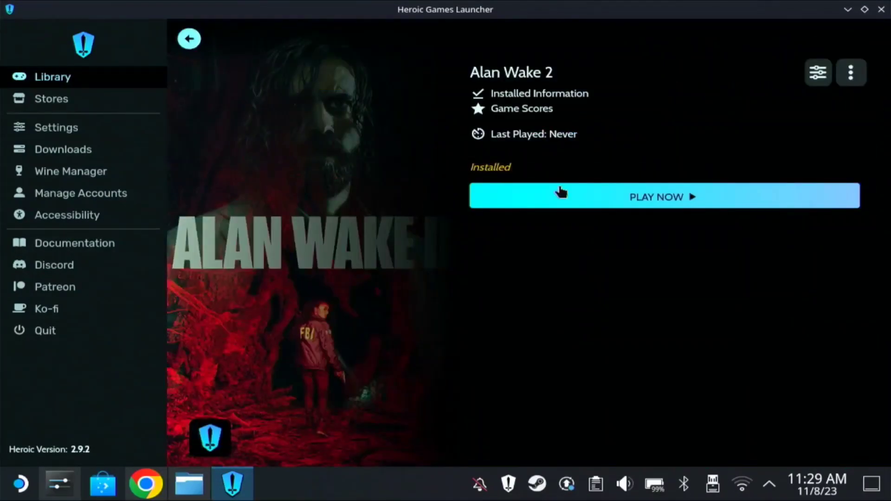
mouse_move(615, 216)
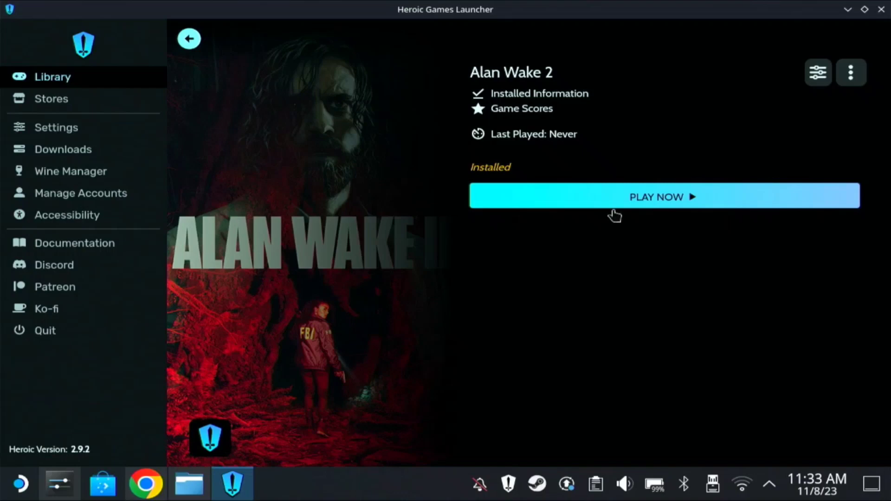
mouse_move(744, 279)
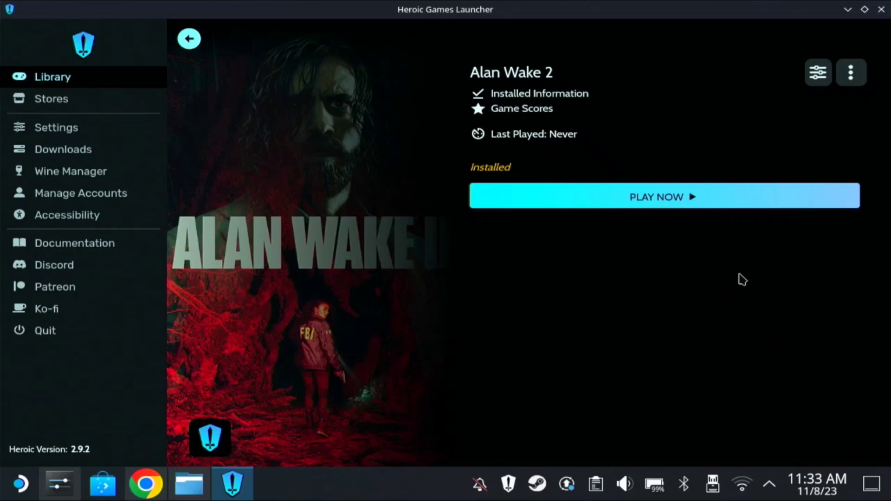
mouse_move(742, 106)
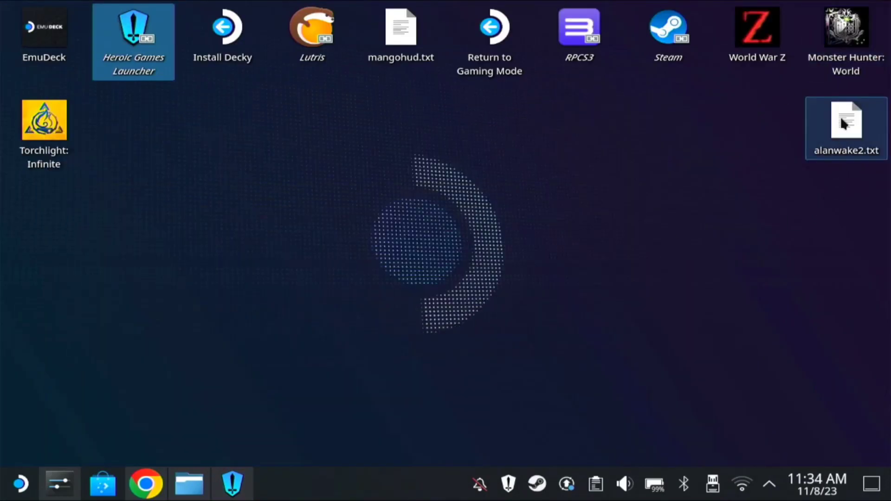
- Open alanwake2.txt from the desktop in Kate
double_click(845, 124)
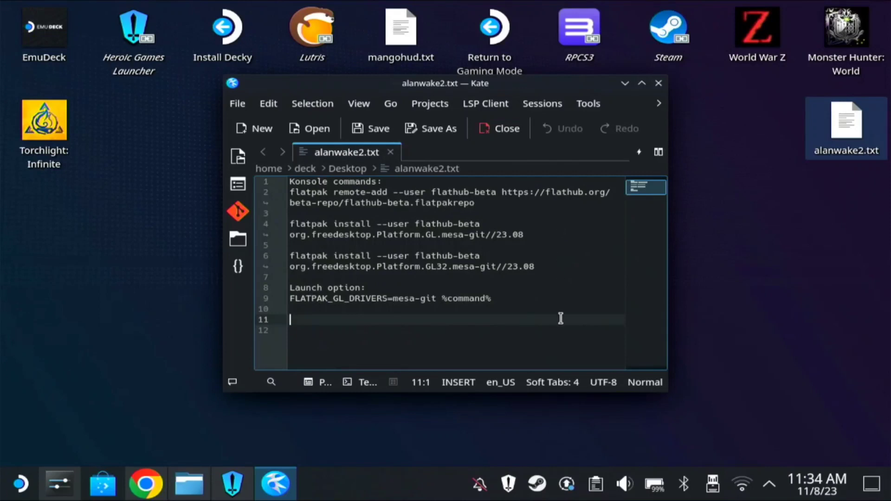
mouse_move(494, 308)
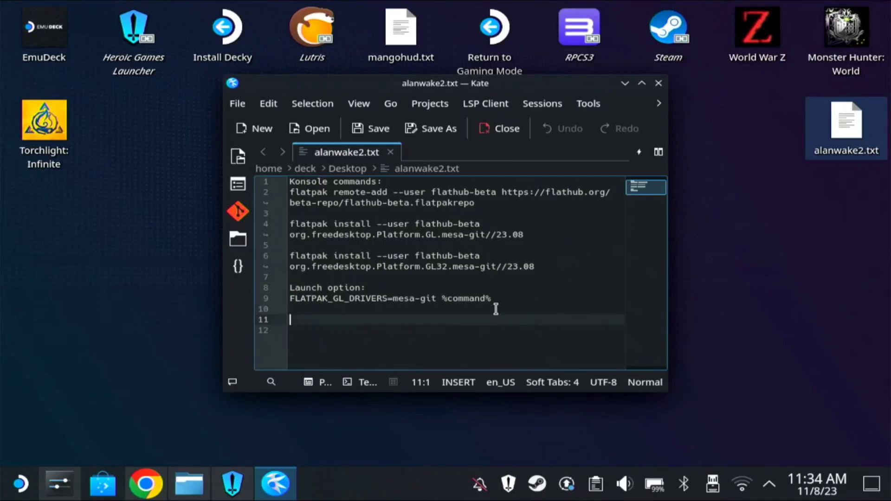
- Launch Konsole and run the flathub-beta flatpak remote-add command, which reports it already exists
click(21, 483)
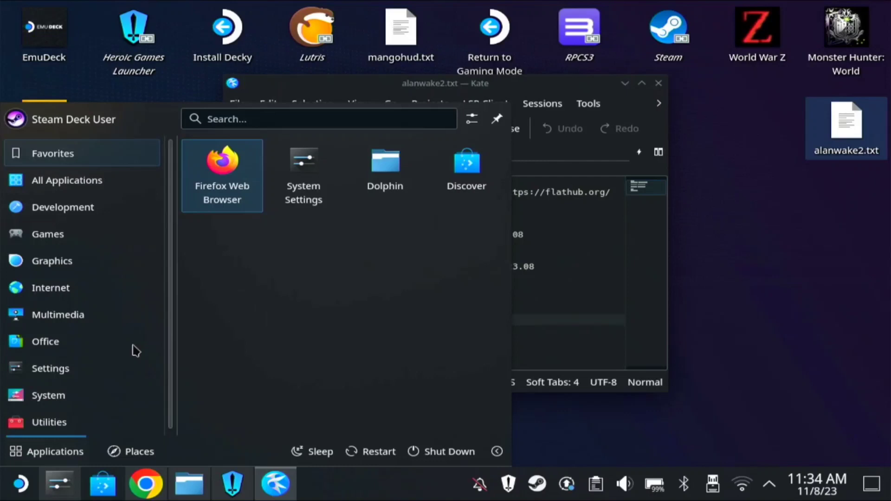
click(318, 119)
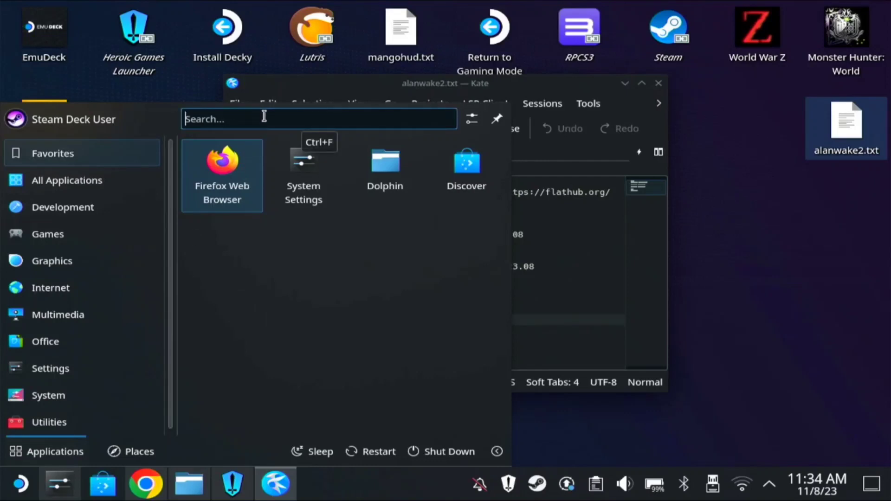
text(konsol)
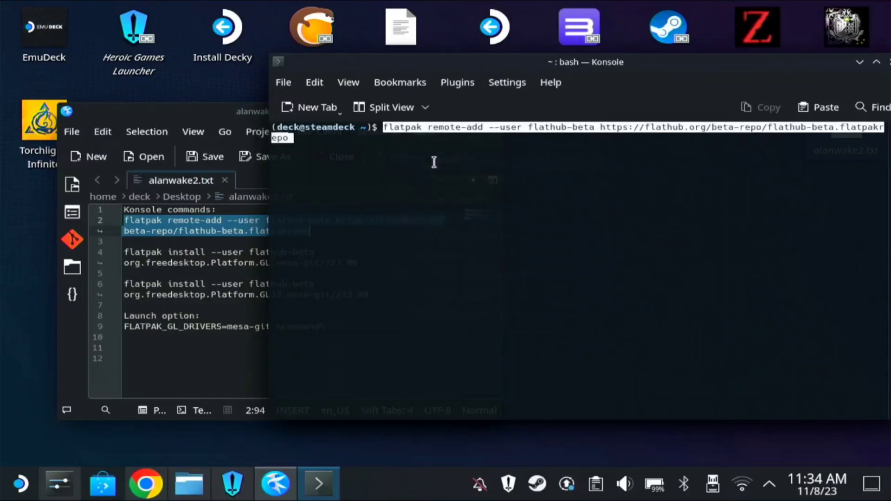
key(Return)
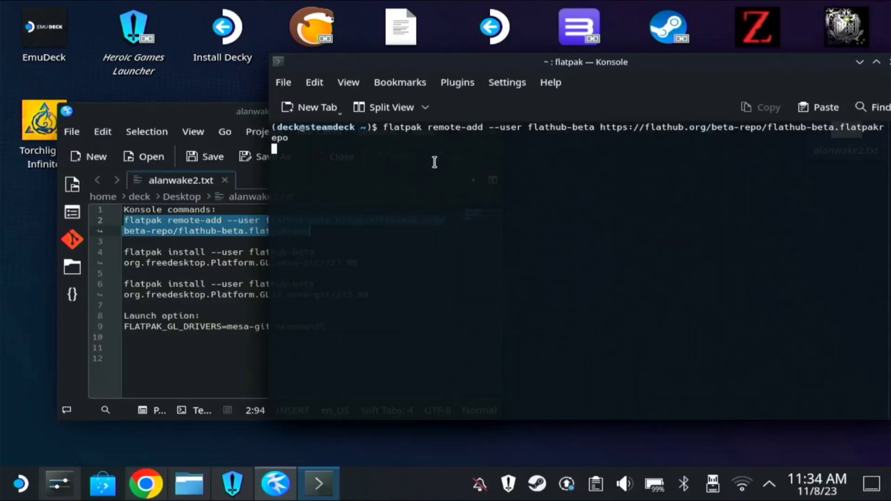
key(Return)
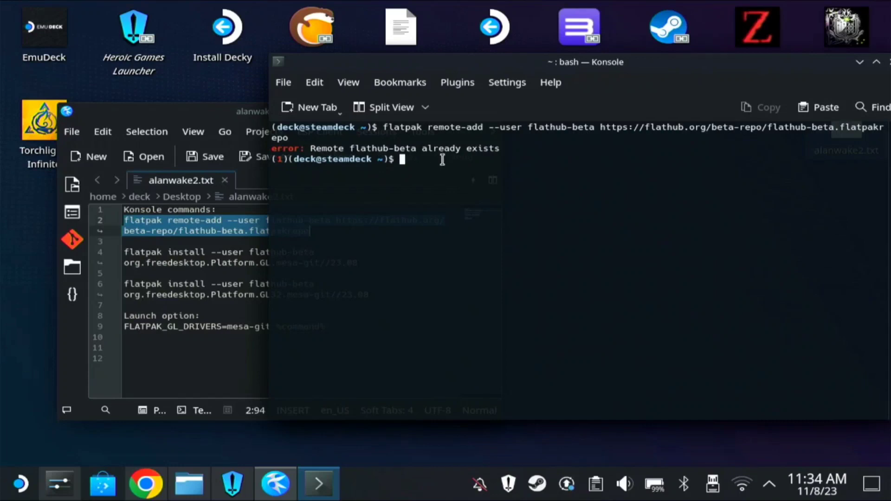
mouse_move(383, 149)
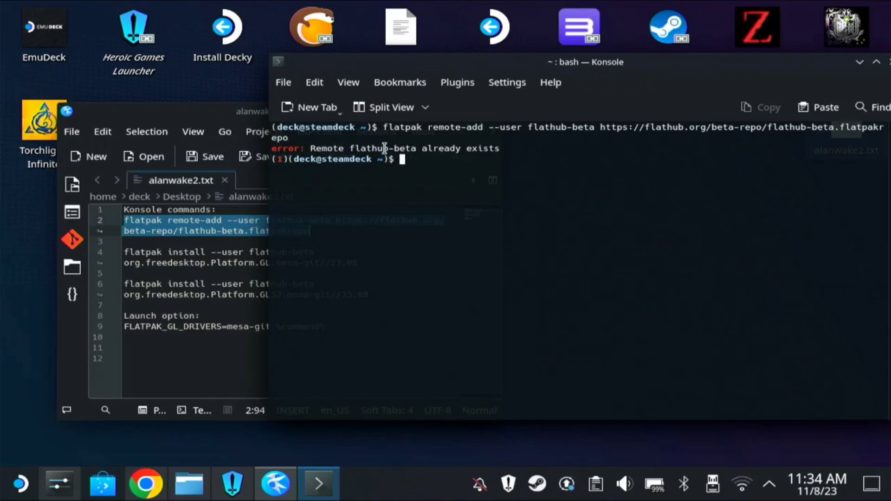
mouse_move(221, 124)
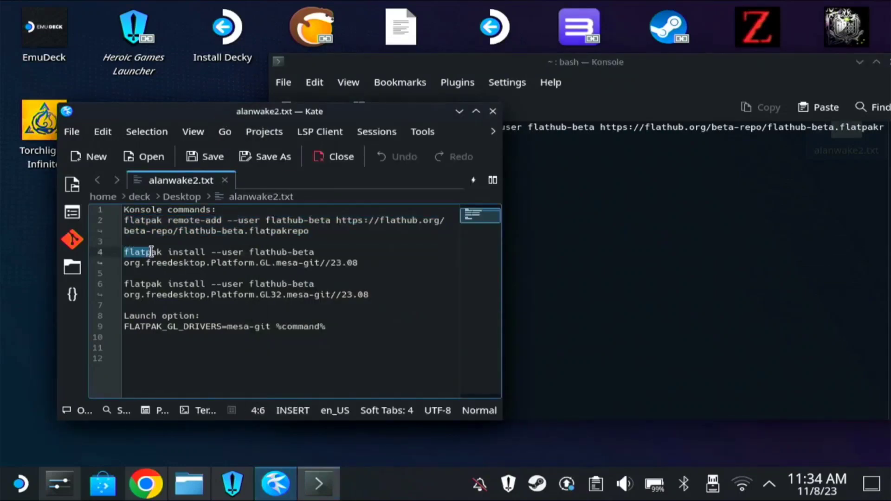
- Copy the GL and GL32 mesa-git install commands, then select the mesa-git launch option line
right_click(346, 268)
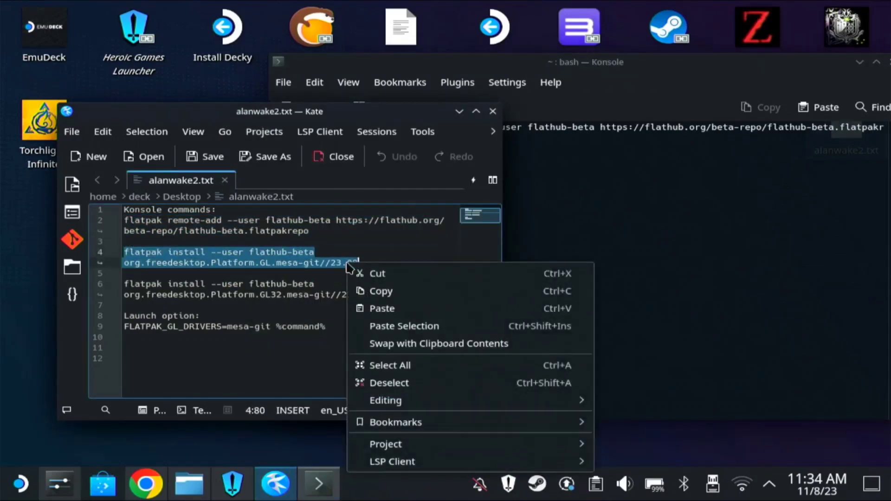
click(382, 308)
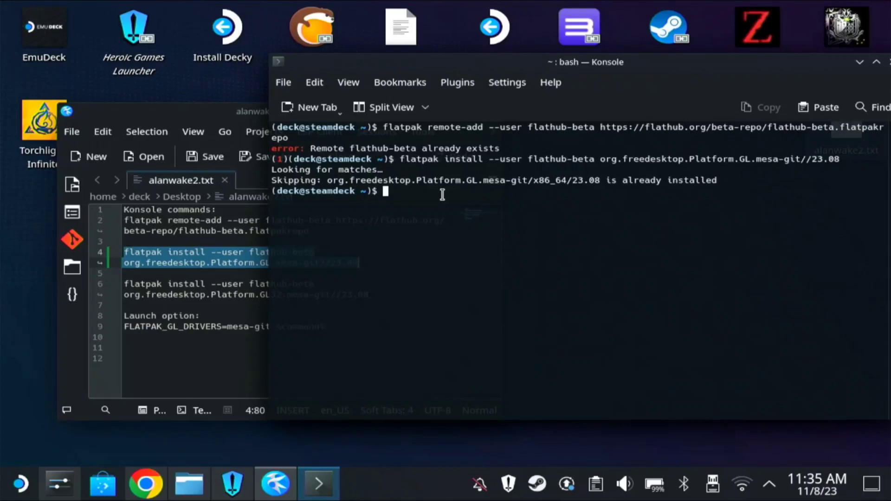
mouse_move(442, 195)
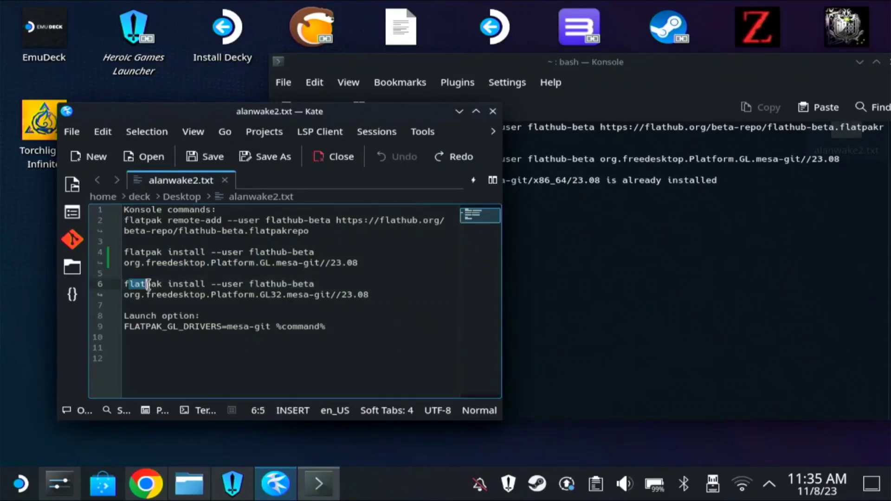
double_click(143, 283)
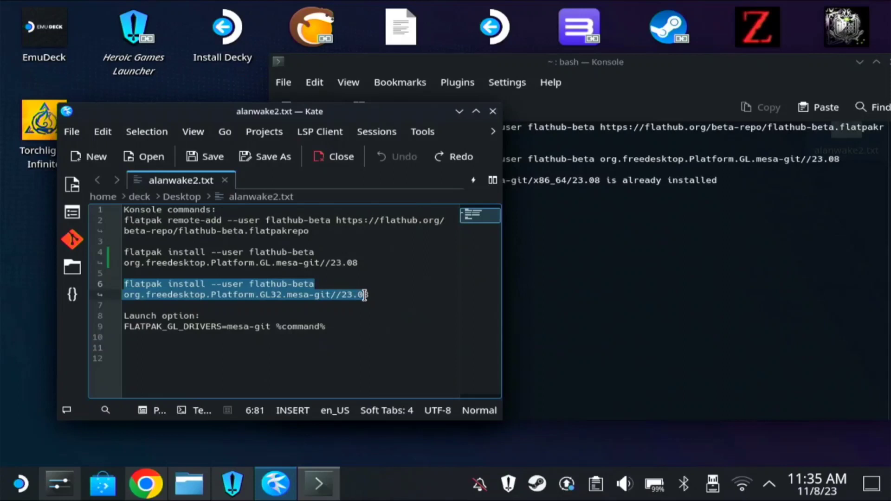
right_click(367, 295)
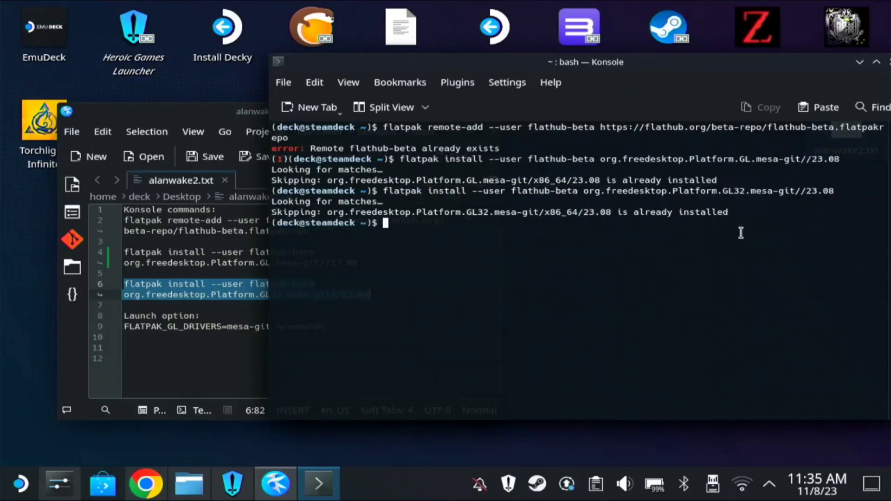
mouse_move(538, 261)
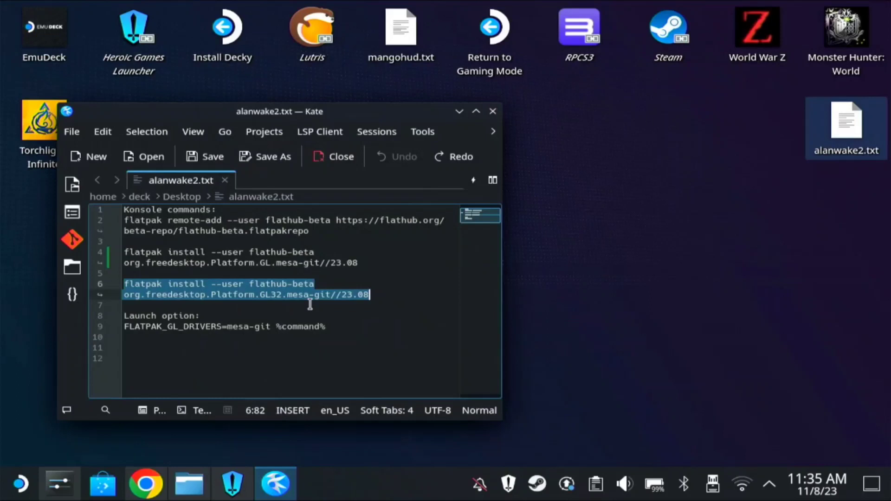
click(128, 336)
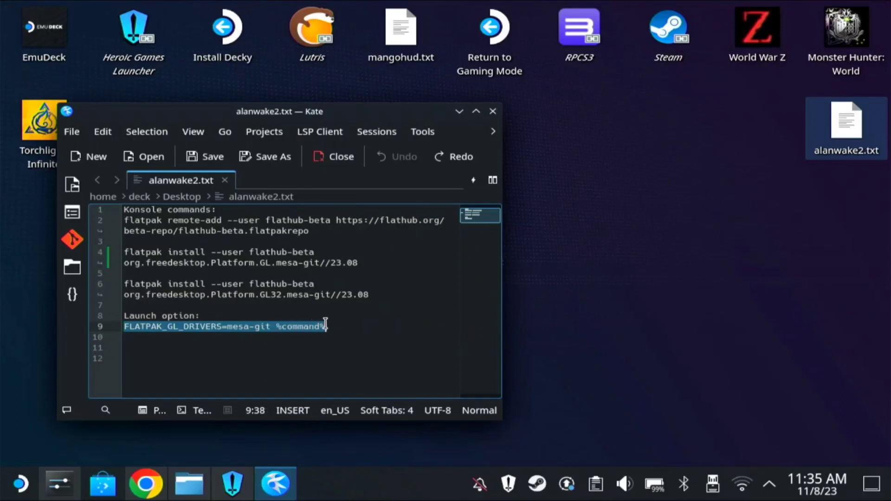
right_click(321, 326)
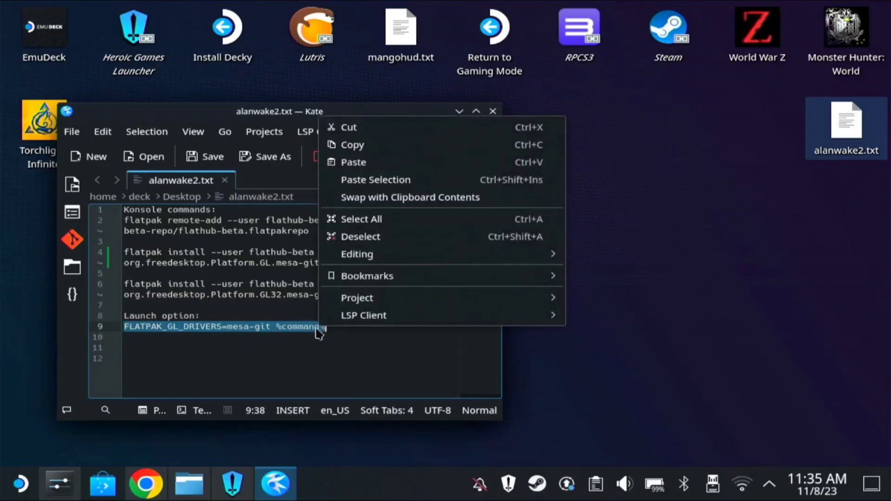
mouse_move(369, 165)
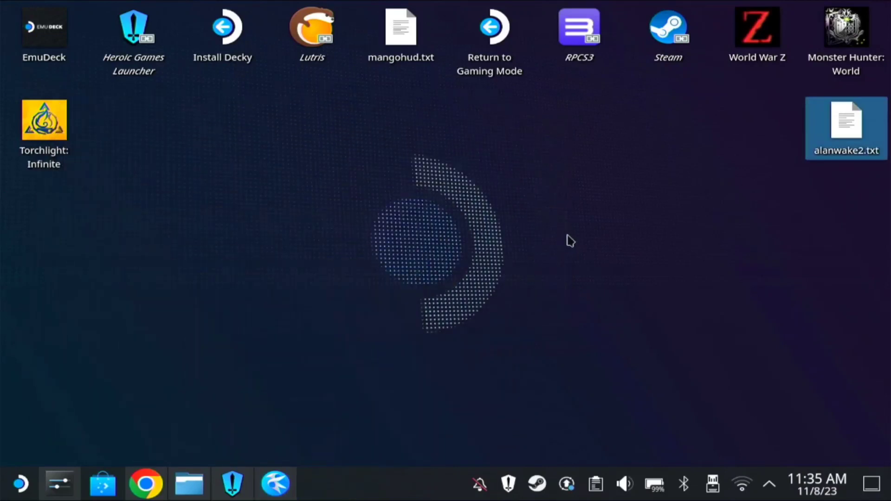
mouse_move(189, 302)
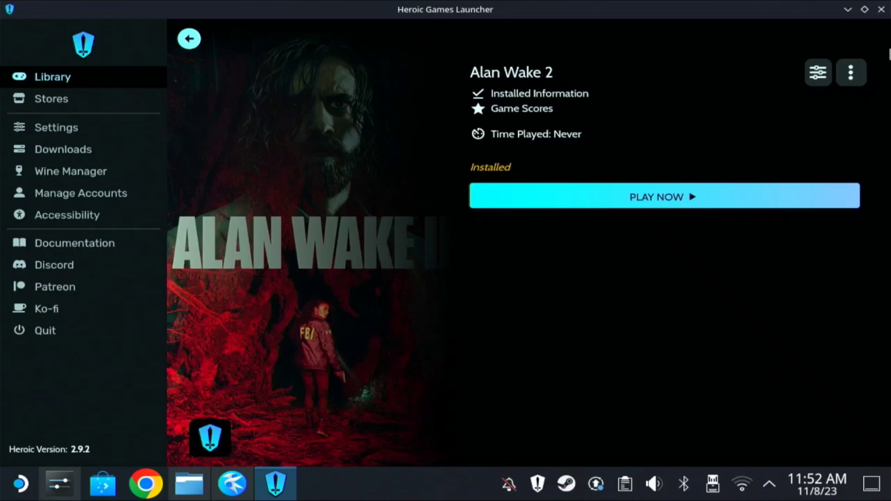
- Add Alan Wake 2 to Steam from Heroic and open it in Steam's library
click(850, 72)
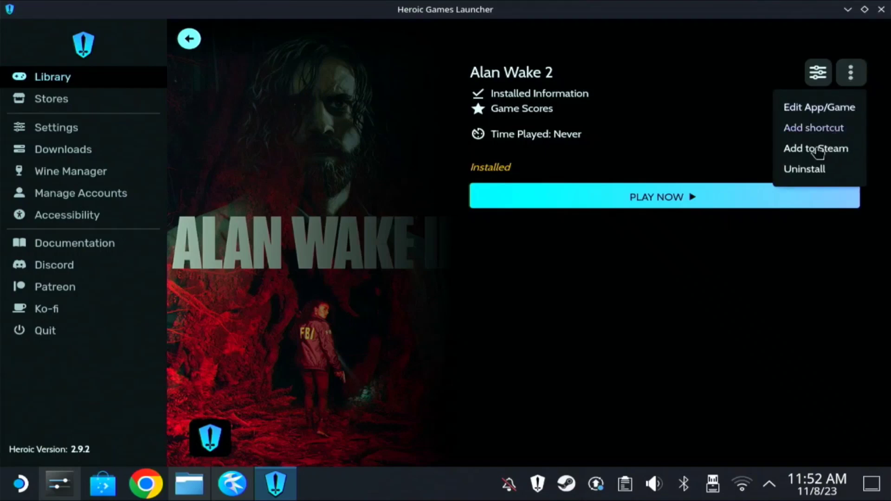
mouse_move(593, 262)
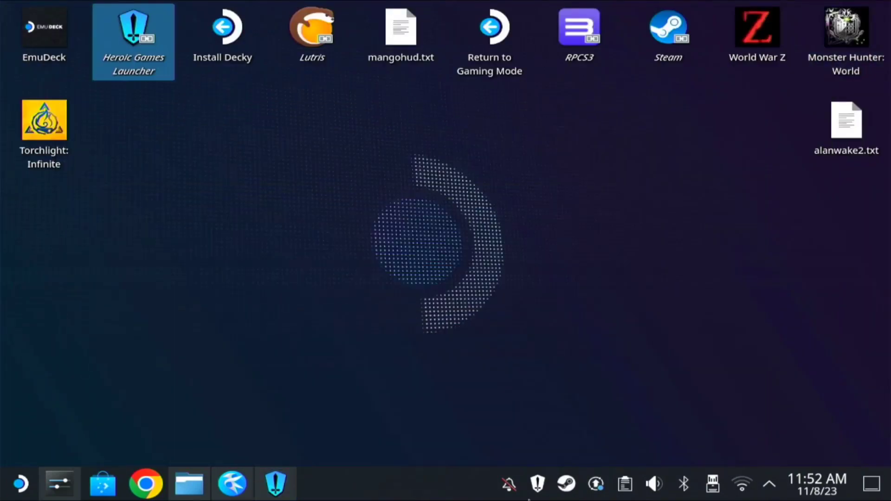
right_click(564, 483)
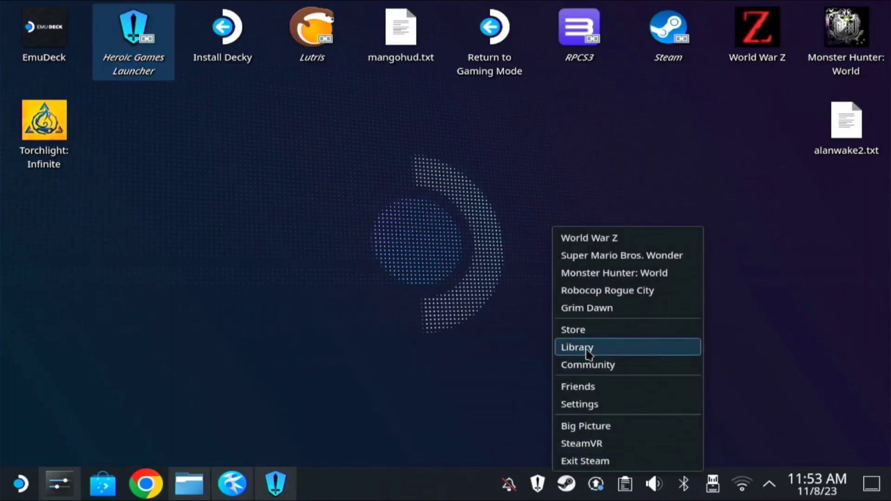
click(577, 347)
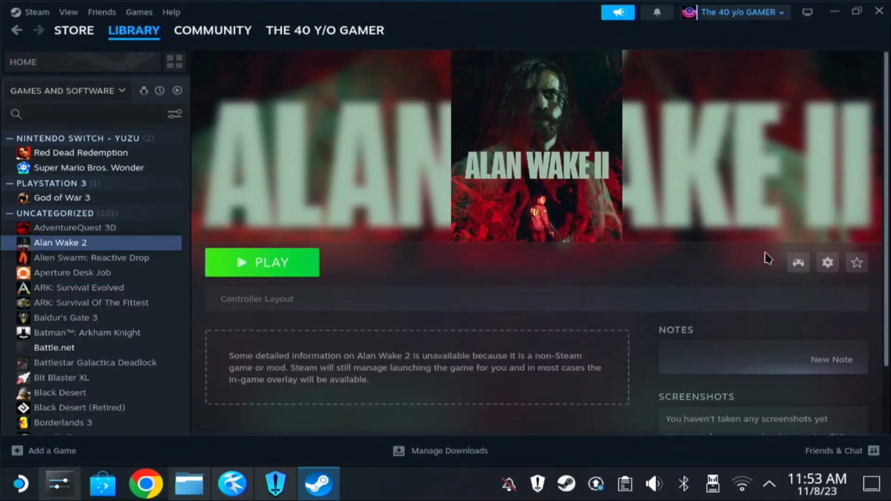
- Prepend FLATPAK_GL_DRIVERS=mesa-git %command% to Alan Wake 2's launch options, pasted from Kate
click(827, 261)
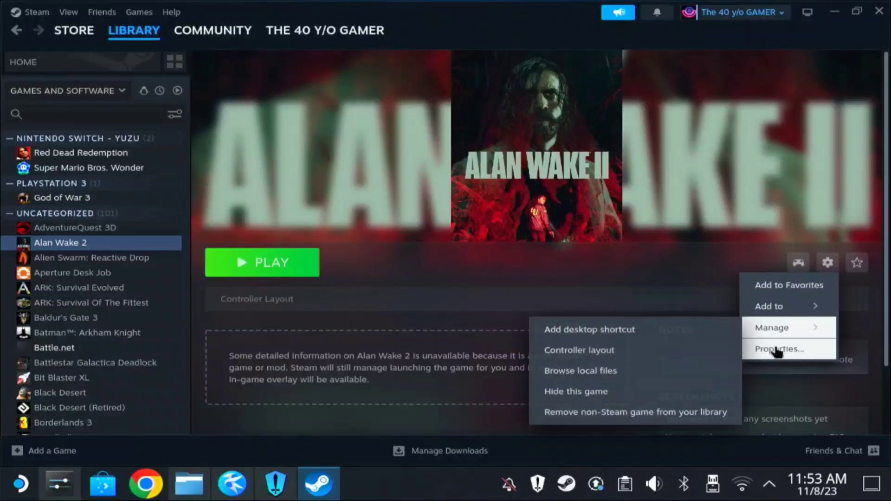
click(779, 348)
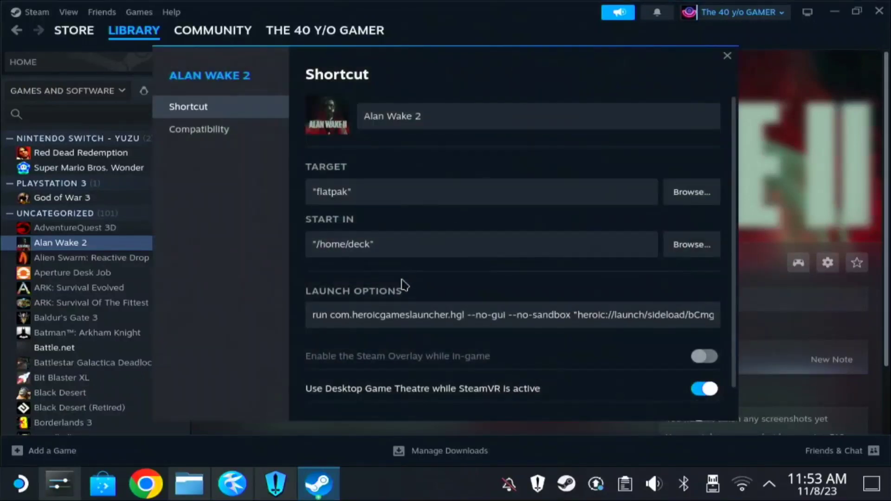
click(341, 315)
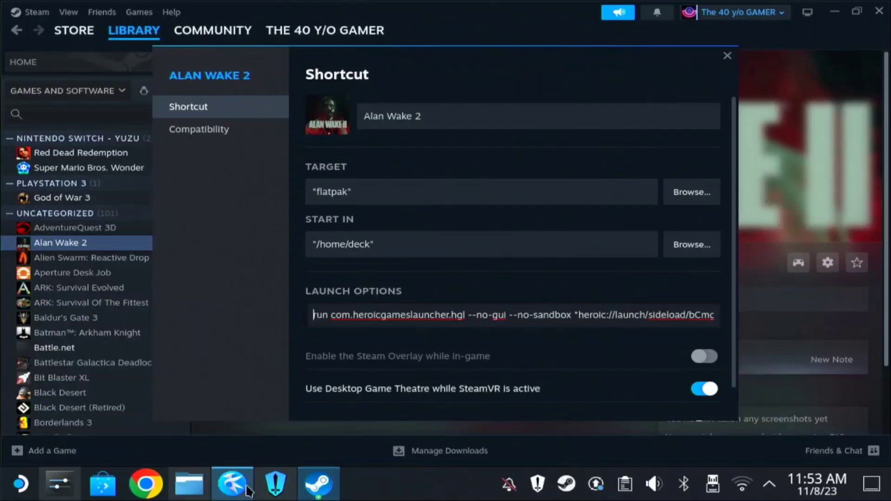
click(231, 483)
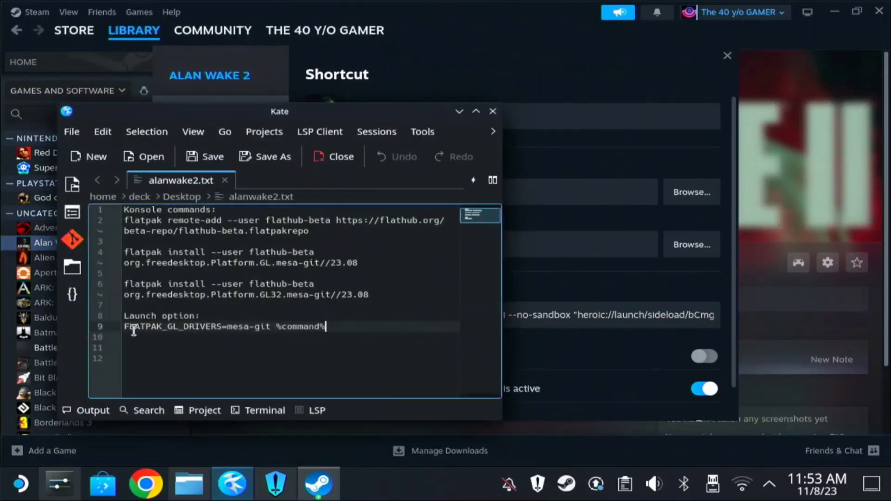
click(491, 111)
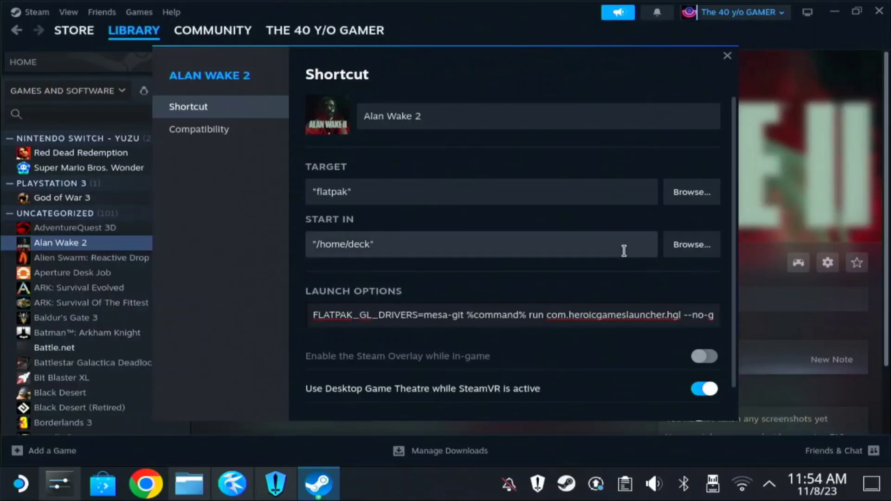
mouse_move(745, 58)
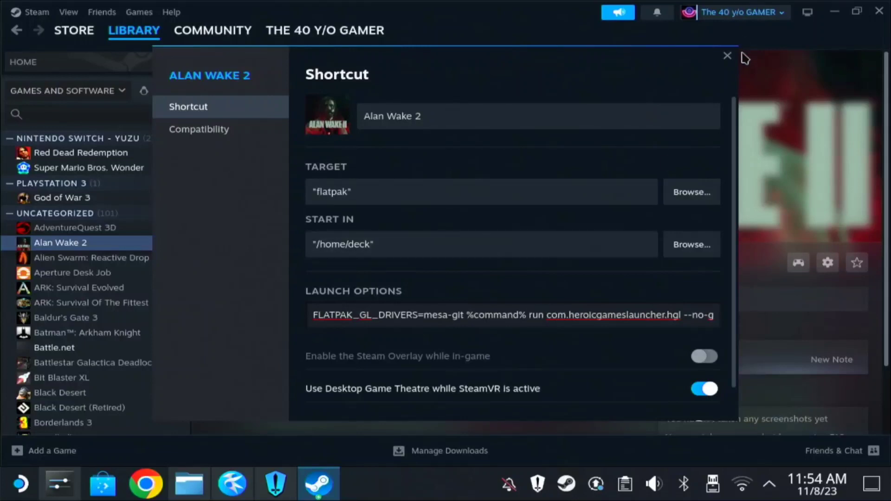
click(726, 56)
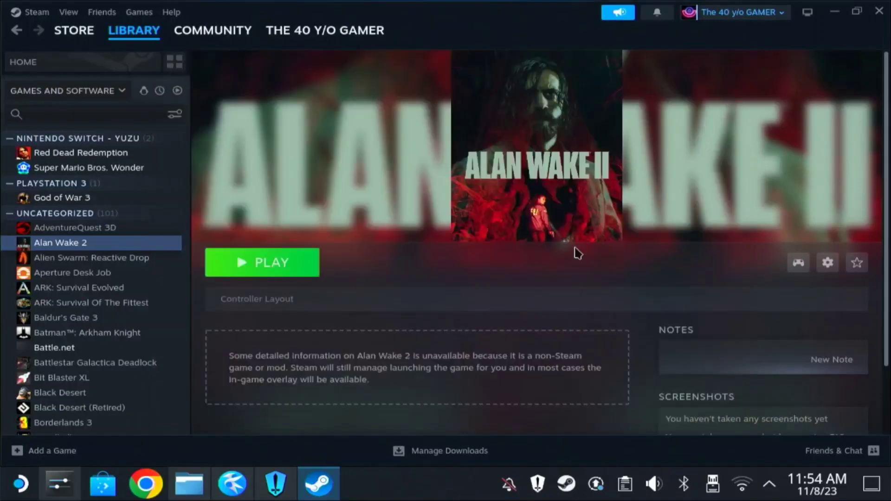
mouse_move(381, 329)
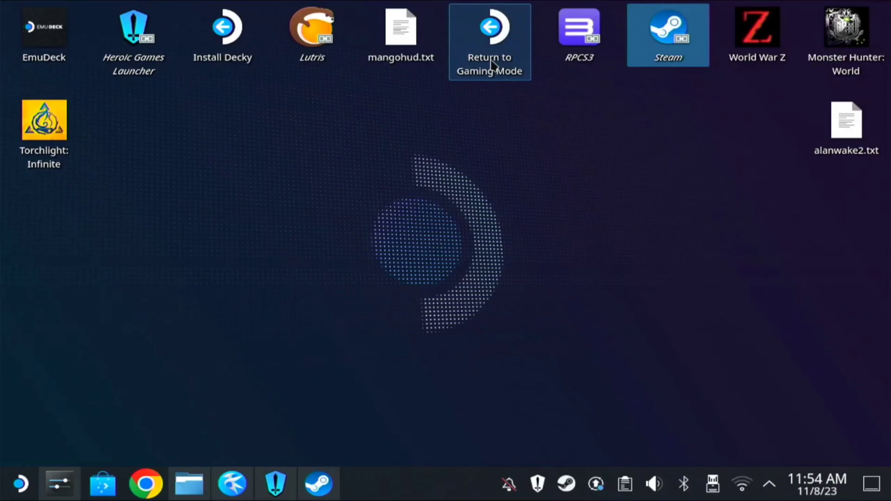
- Double-click the Return to Gaming Mode shortcut to reload Steam in Gaming Mode
click(488, 27)
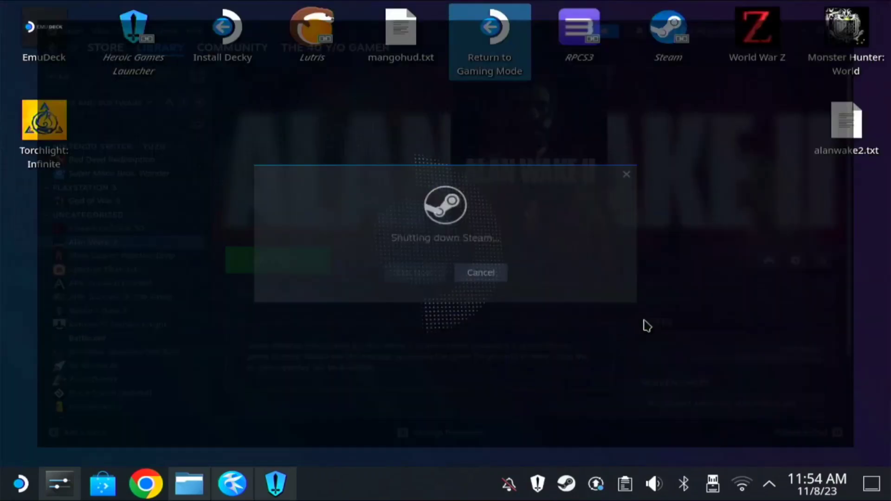
click(488, 27)
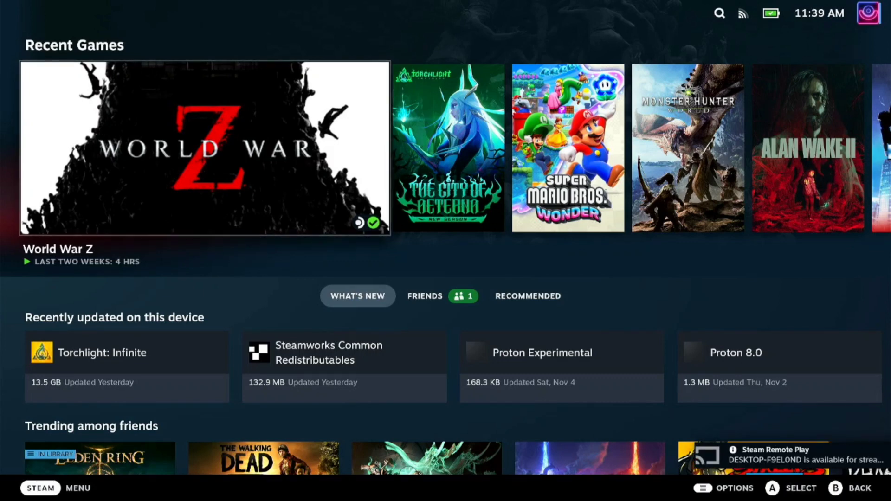
- Launch Alan Wake II from Recent Games and dismiss the HDD and GPU warnings
scroll(right, 3)
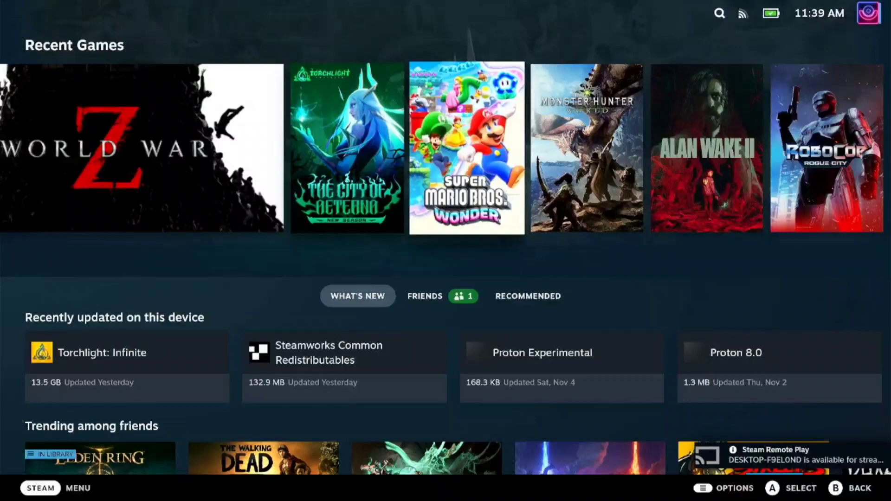
click(705, 147)
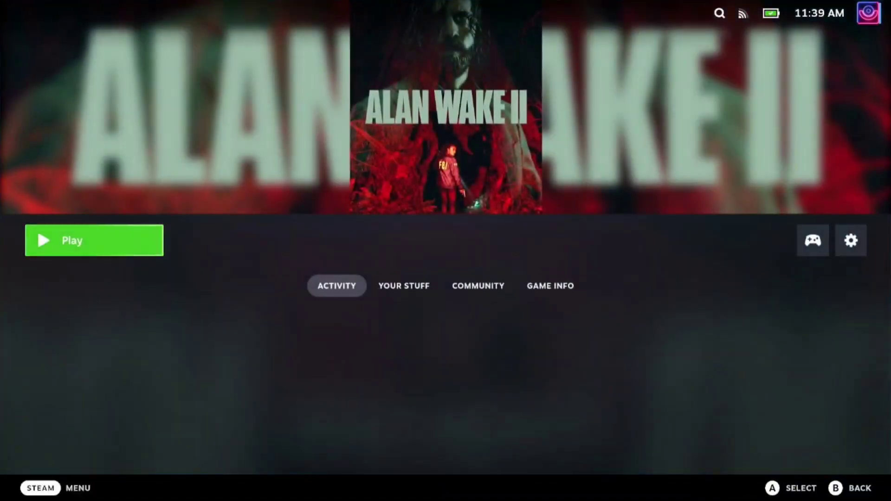
click(93, 239)
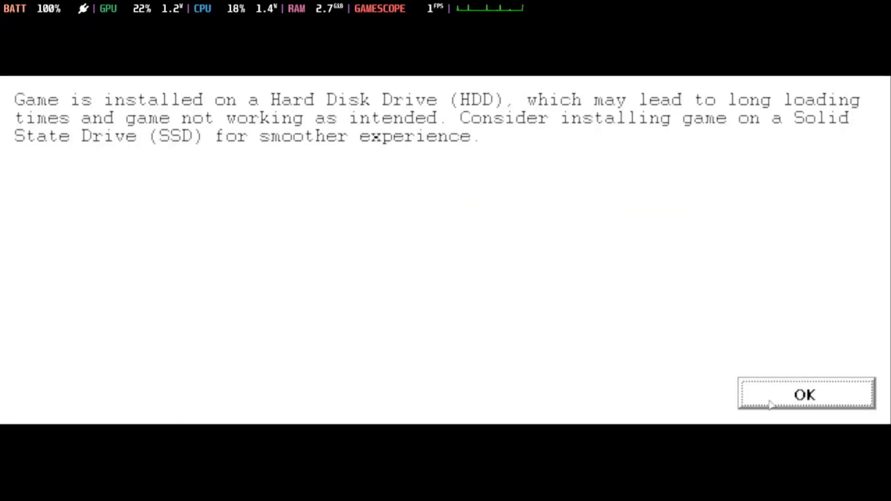
click(805, 394)
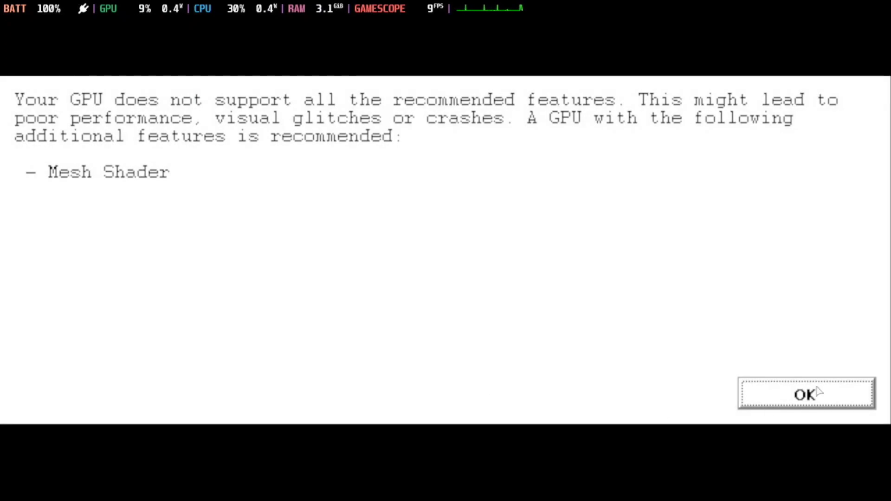
click(805, 394)
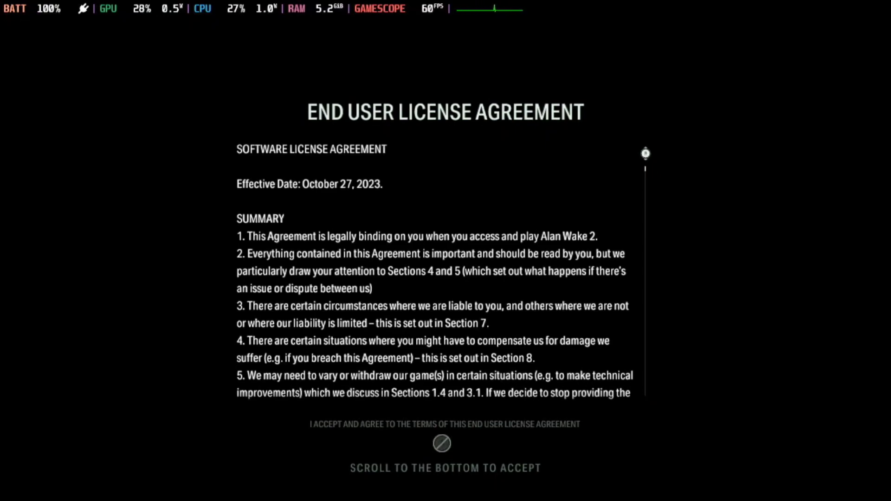
- Accept the EULA, continue Initial Setup, pass the title screen and choose New Game
scroll(down, 3)
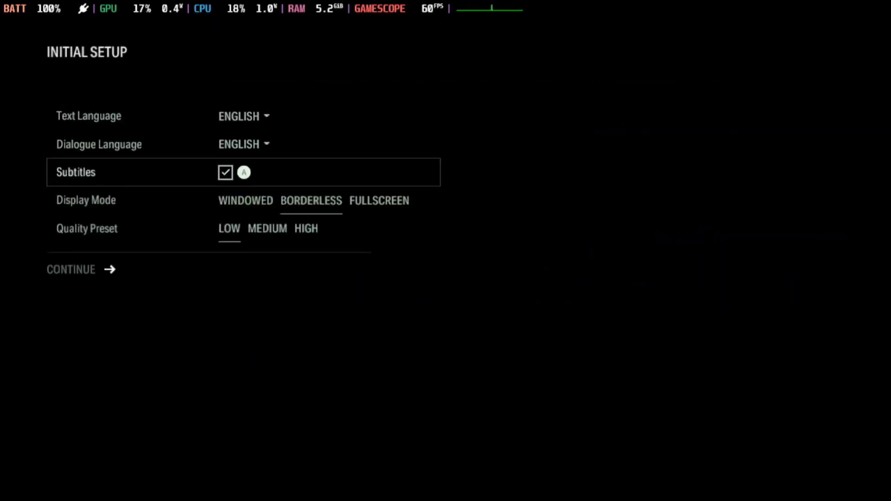
click(81, 269)
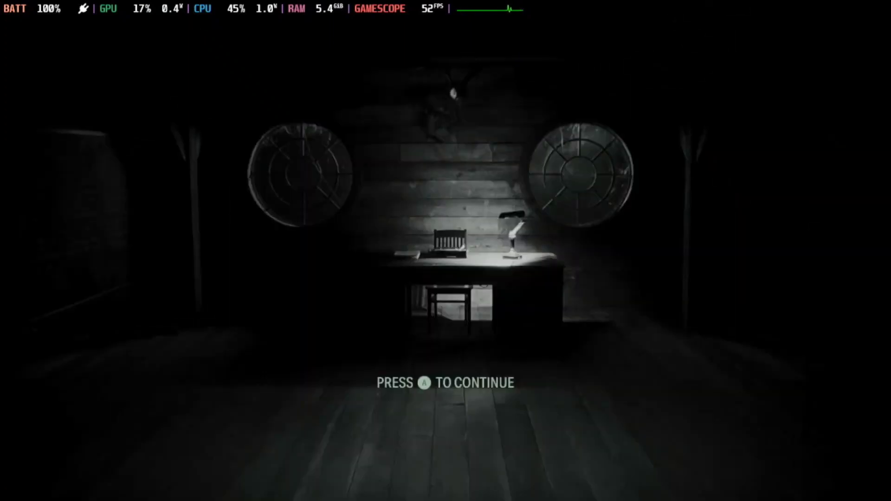
key(a)
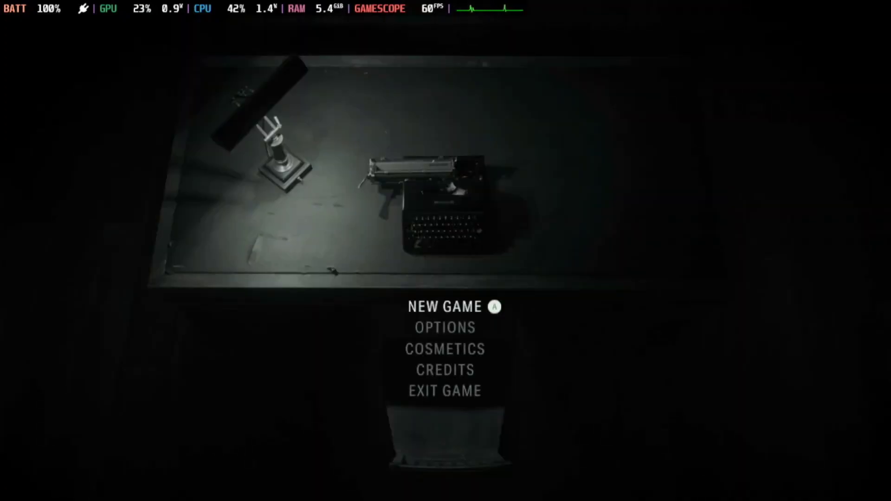
click(446, 306)
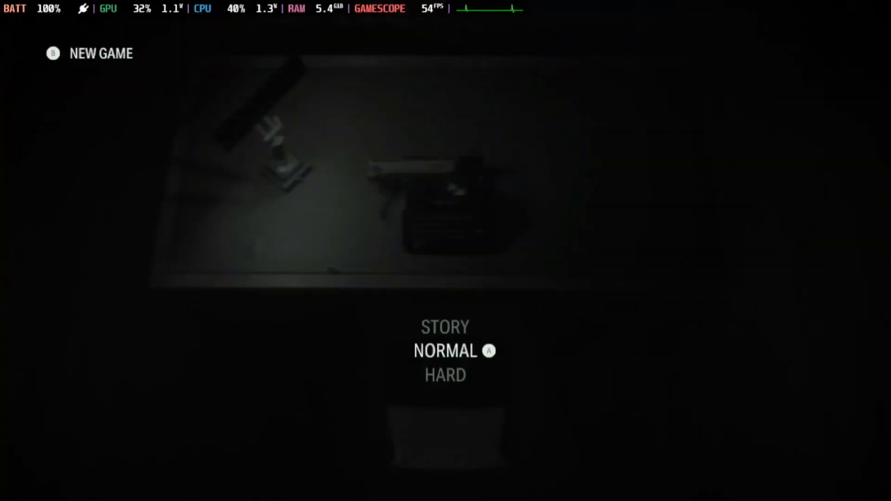